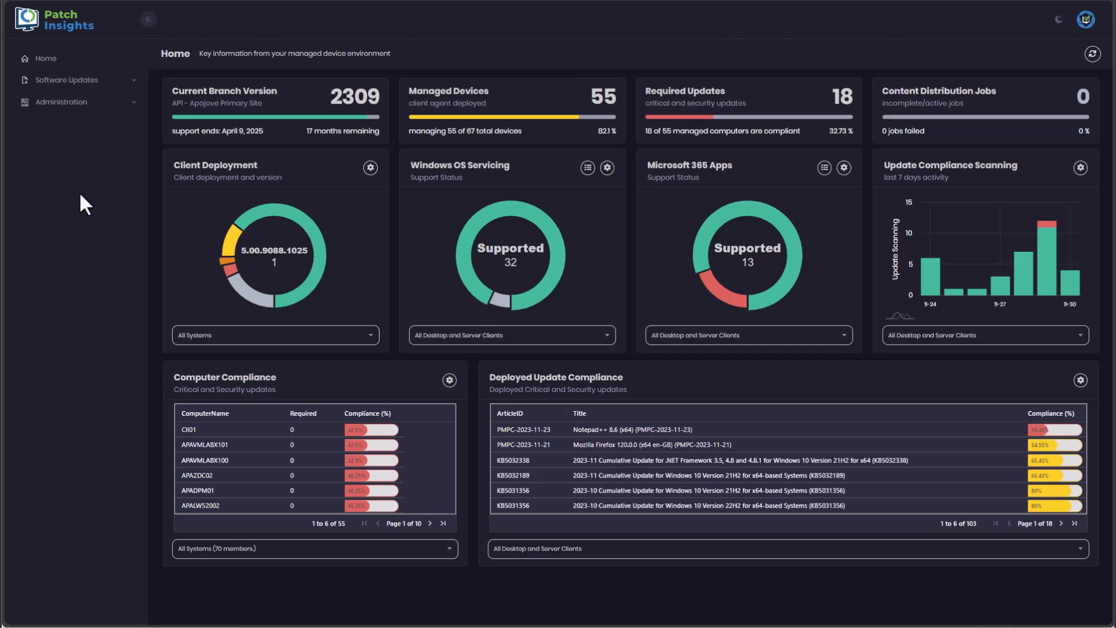
{"action": "mouse_move", "coordinate": [266, 121]}
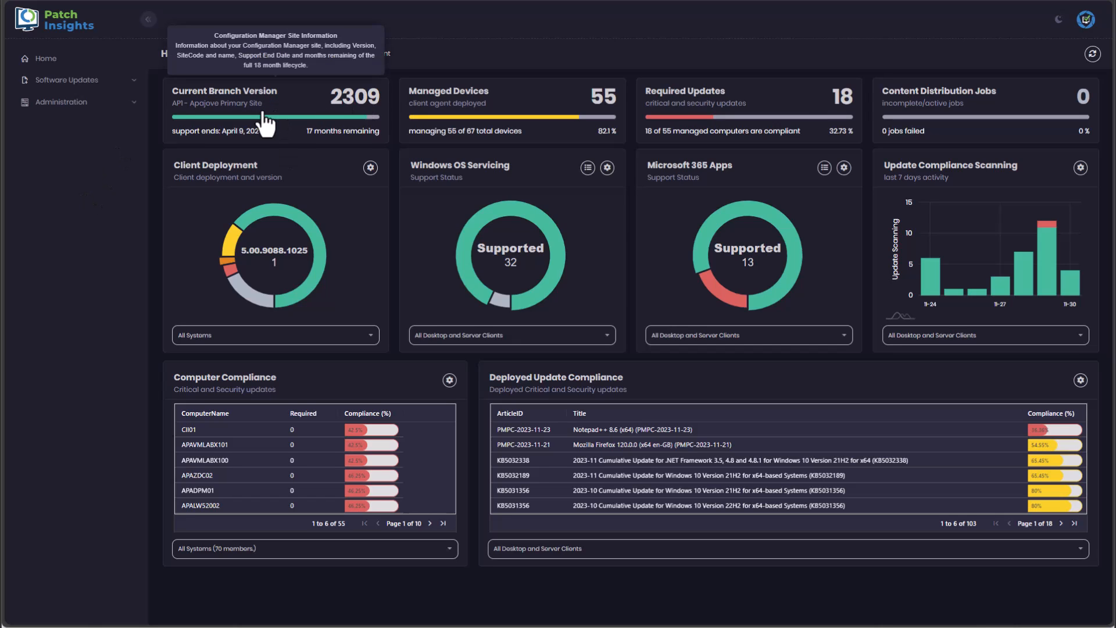
{"action": "mouse_move", "coordinate": [435, 118]}
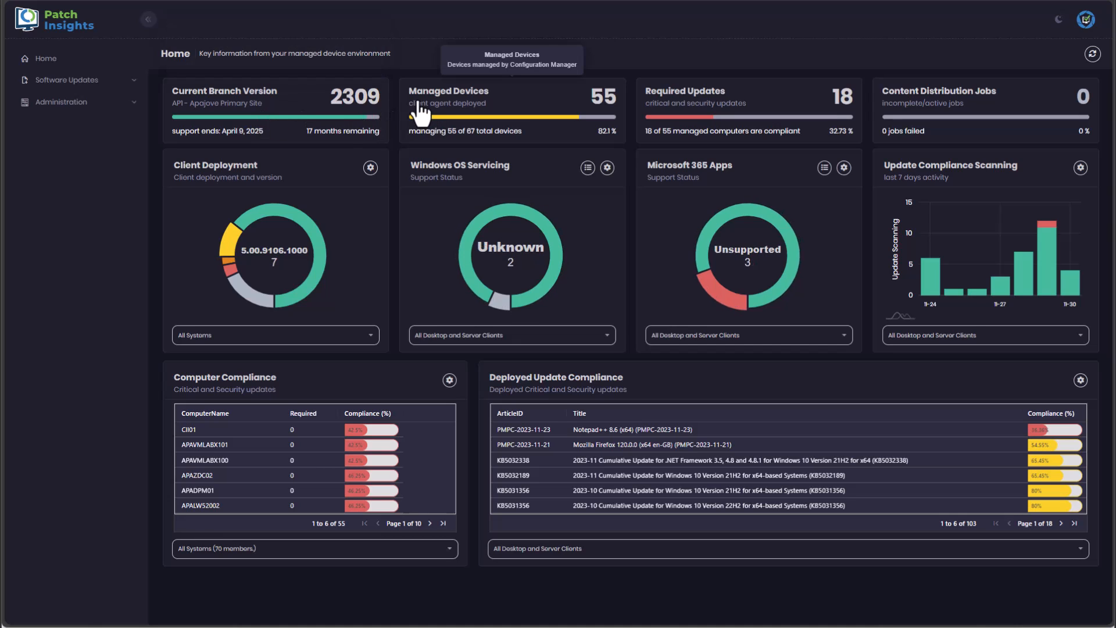
{"action": "mouse_move", "coordinate": [691, 115]}
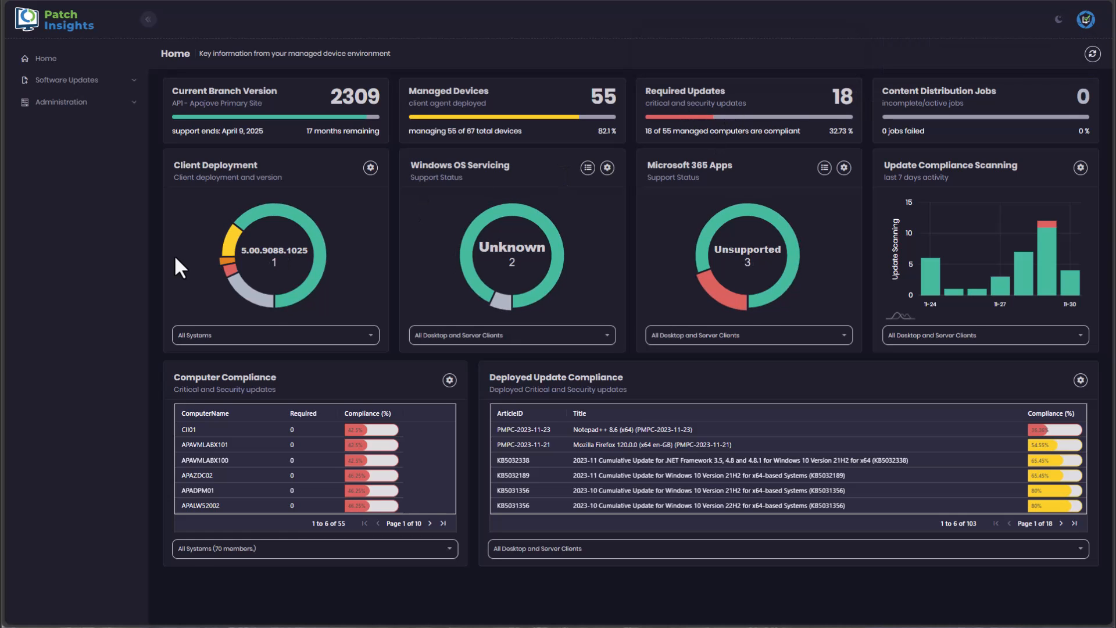
{"action": "mouse_move", "coordinate": [274, 267]}
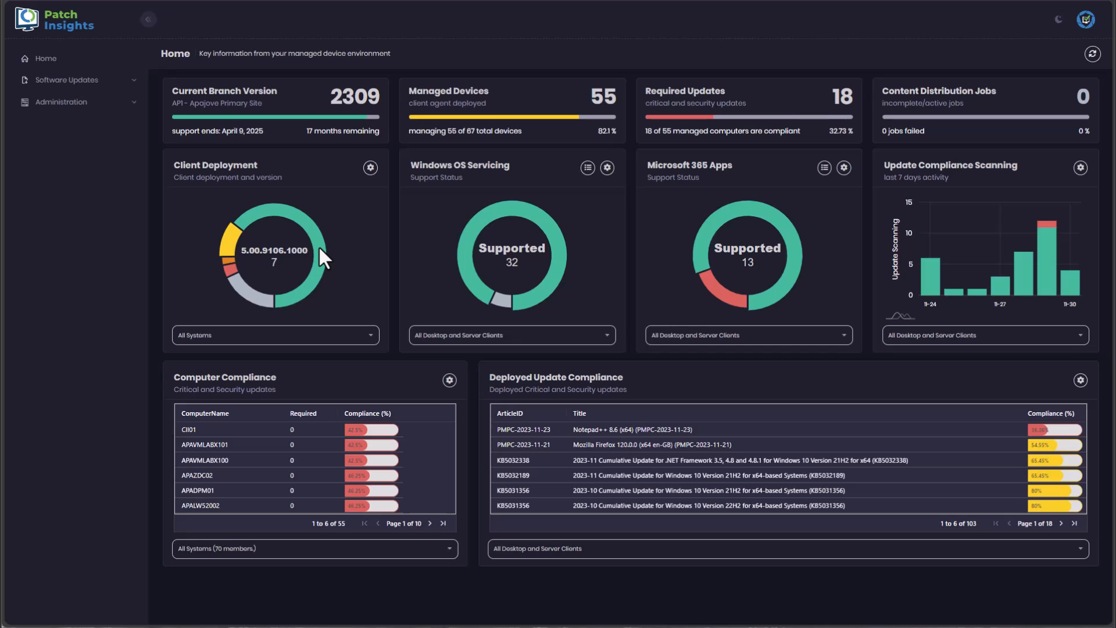
{"action": "mouse_move", "coordinate": [469, 248]}
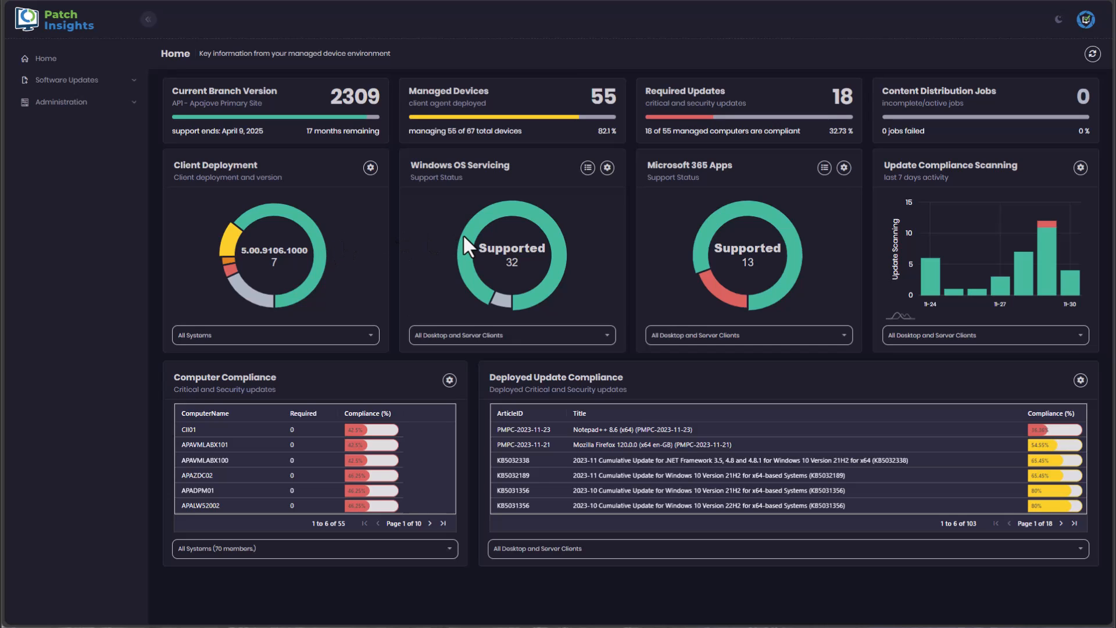
Switch the Windows OS Servicing chart to Release Version, then to Edition (SKU).
{"action": "left_click", "coordinate": [586, 167]}
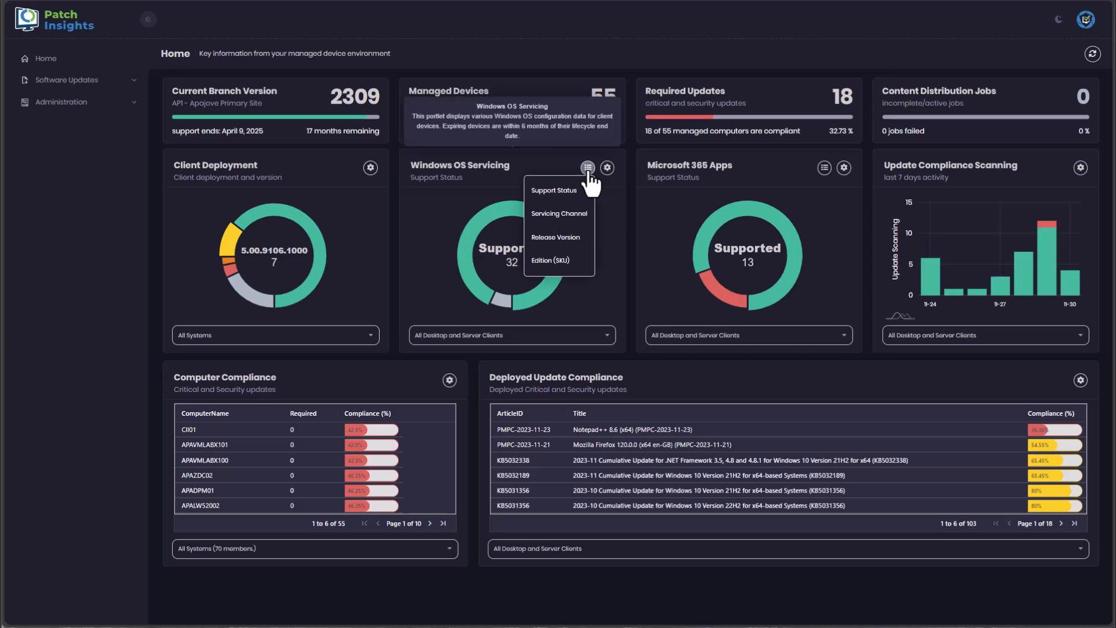
{"action": "left_click", "coordinate": [555, 237]}
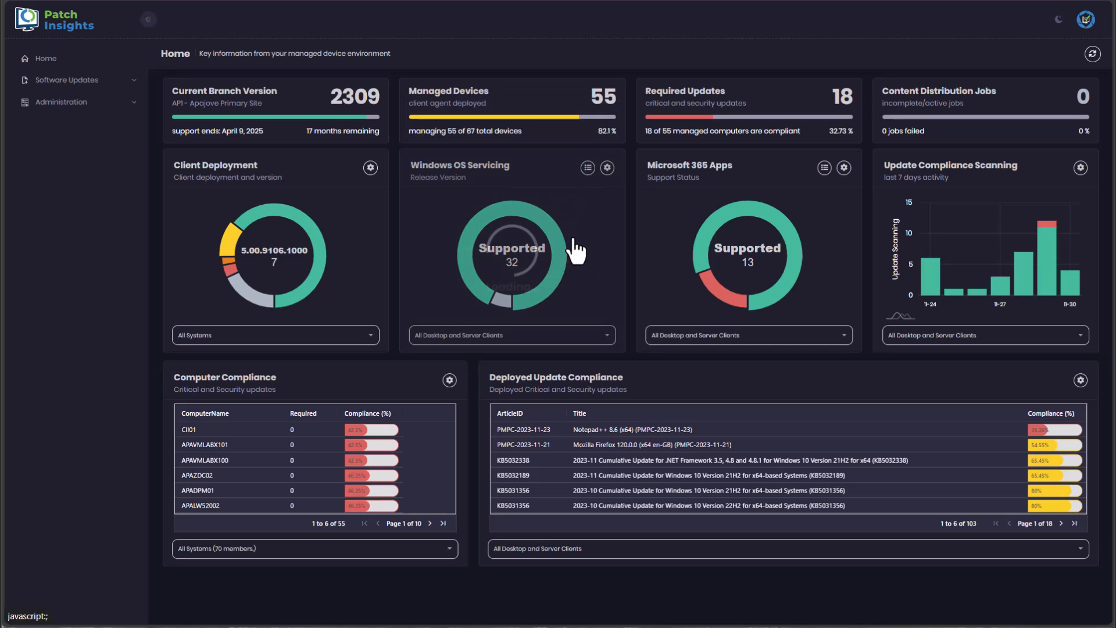
{"action": "left_click", "coordinate": [587, 167]}
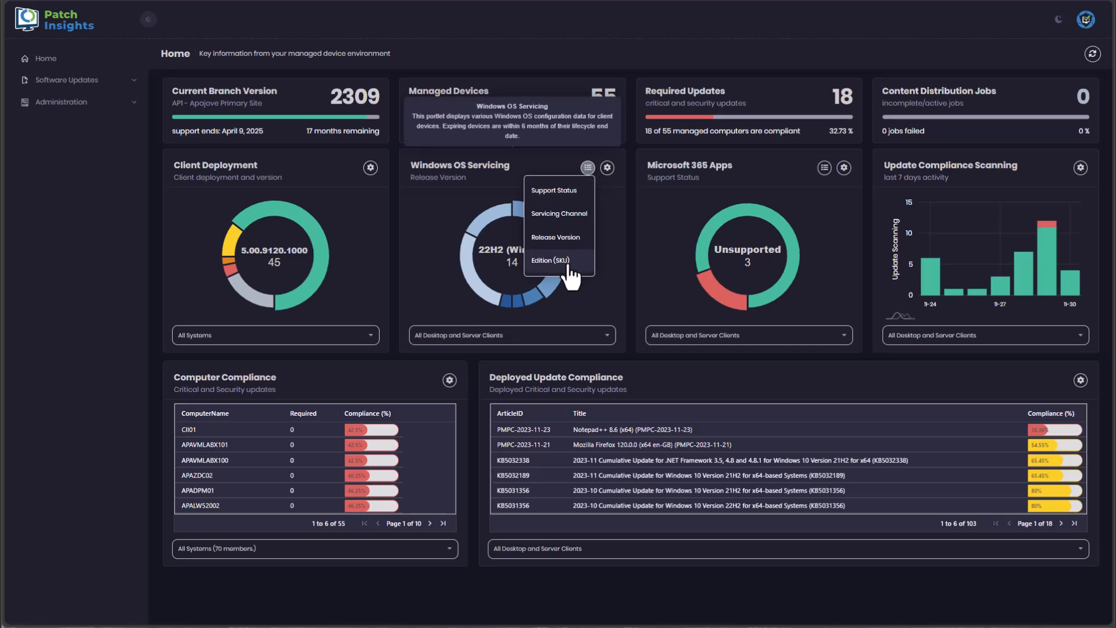
{"action": "left_click", "coordinate": [549, 260]}
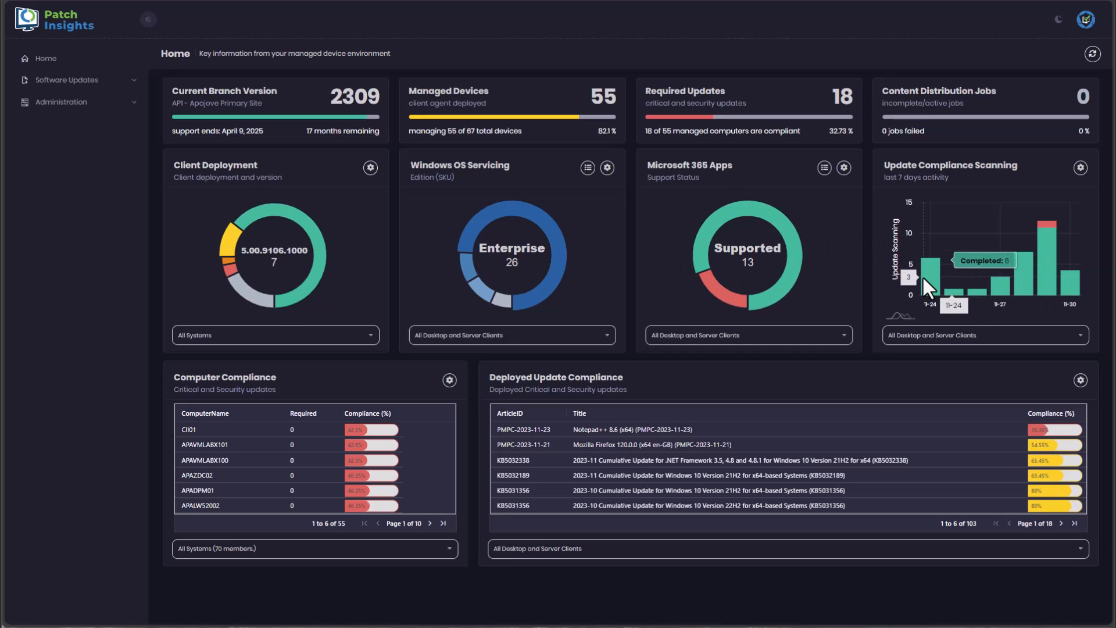
{"action": "mouse_move", "coordinate": [1046, 295]}
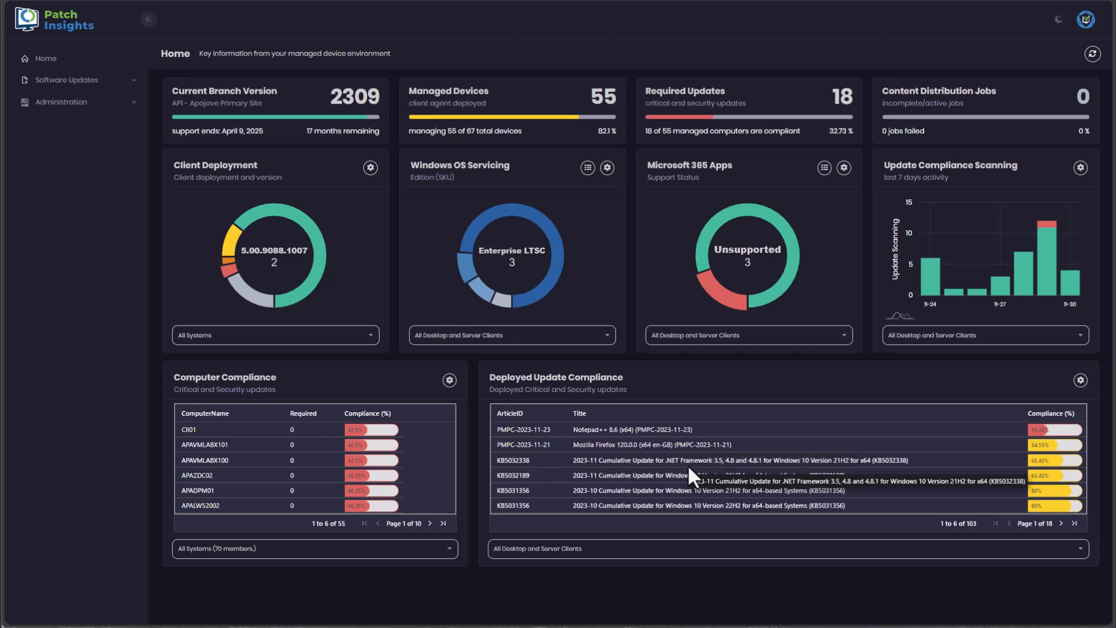
{"action": "mouse_move", "coordinate": [708, 365]}
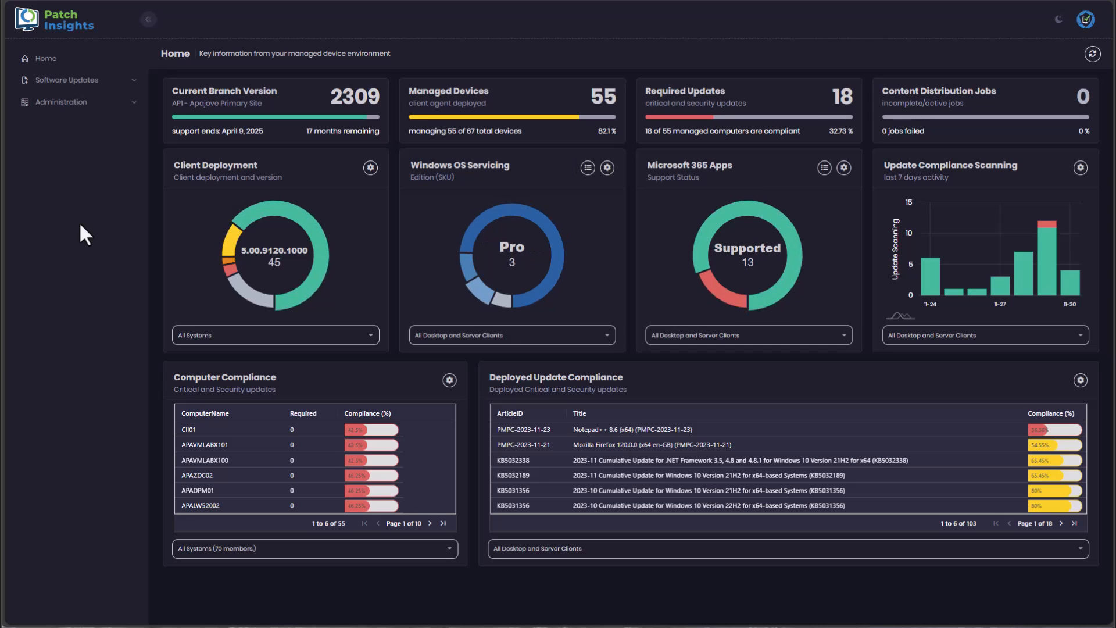
Expand Software Updates in the sidebar and go to its Dashboard.
{"action": "left_click", "coordinate": [66, 79]}
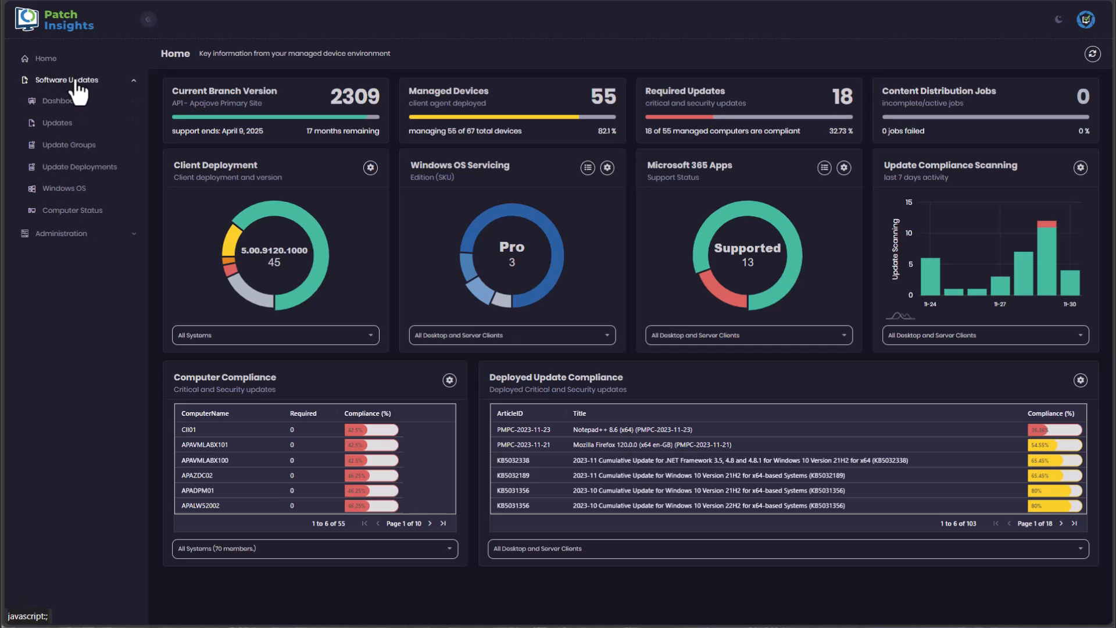
{"action": "mouse_move", "coordinate": [63, 100]}
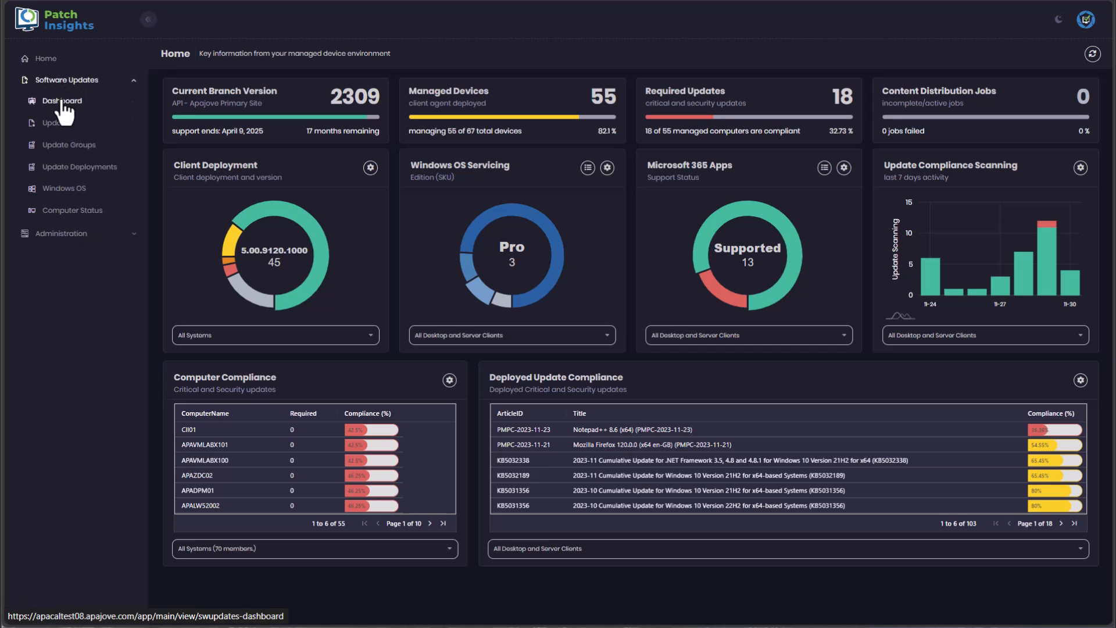
{"action": "left_click", "coordinate": [62, 101]}
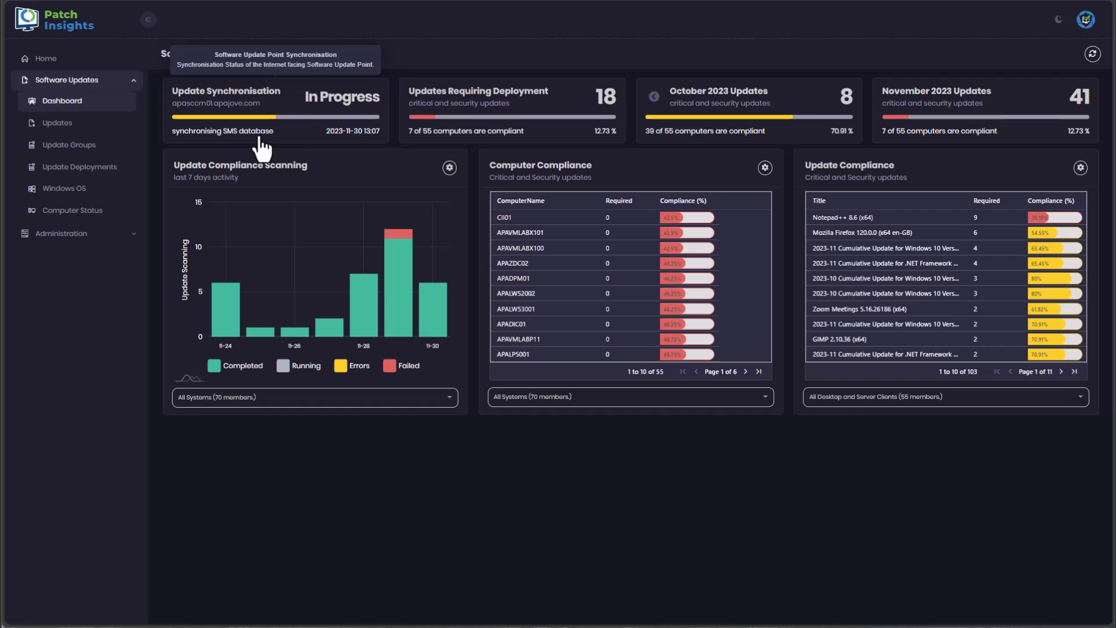
{"action": "mouse_move", "coordinate": [378, 155]}
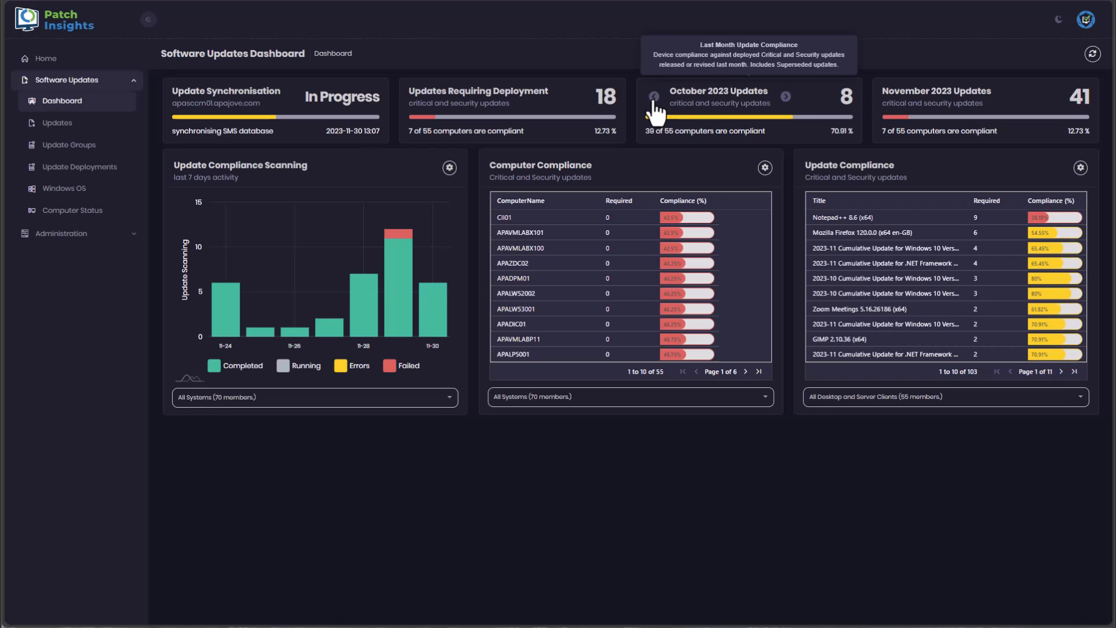
Step monthly compliance back to September 2023 and list its 15 updates.
{"action": "left_click", "coordinate": [653, 96]}
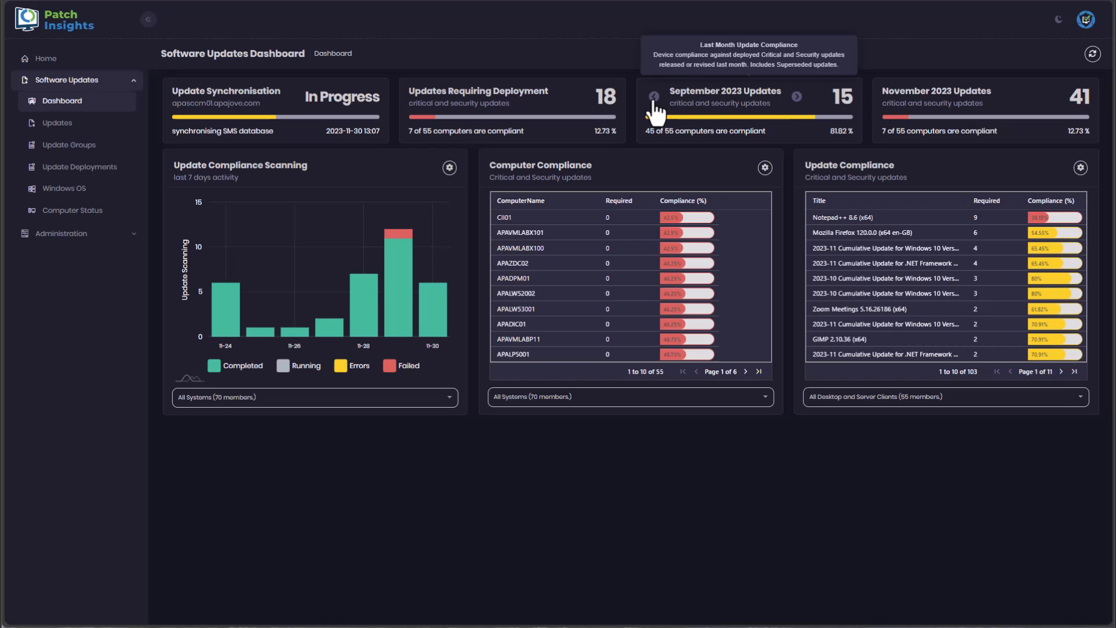
{"action": "mouse_move", "coordinate": [725, 111]}
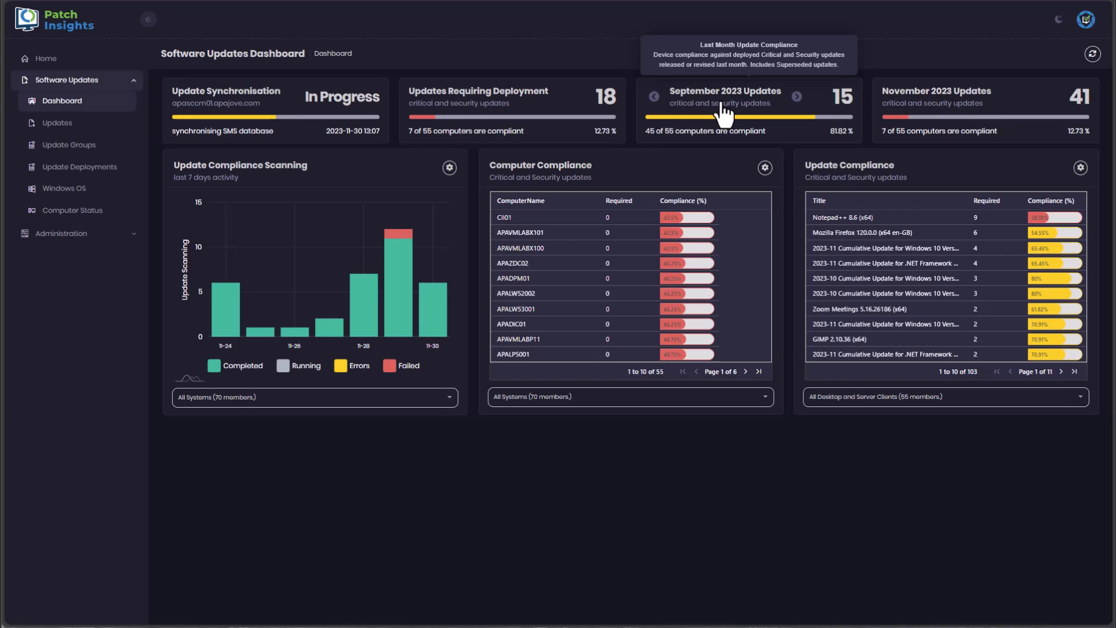
{"action": "mouse_move", "coordinate": [737, 111]}
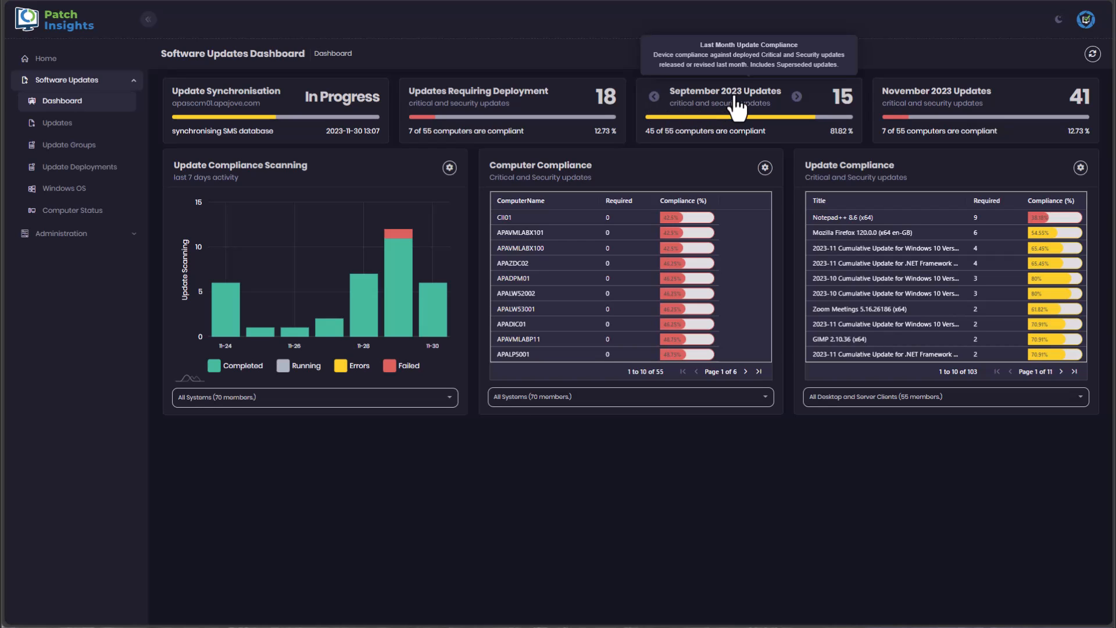
{"action": "left_click", "coordinate": [725, 110]}
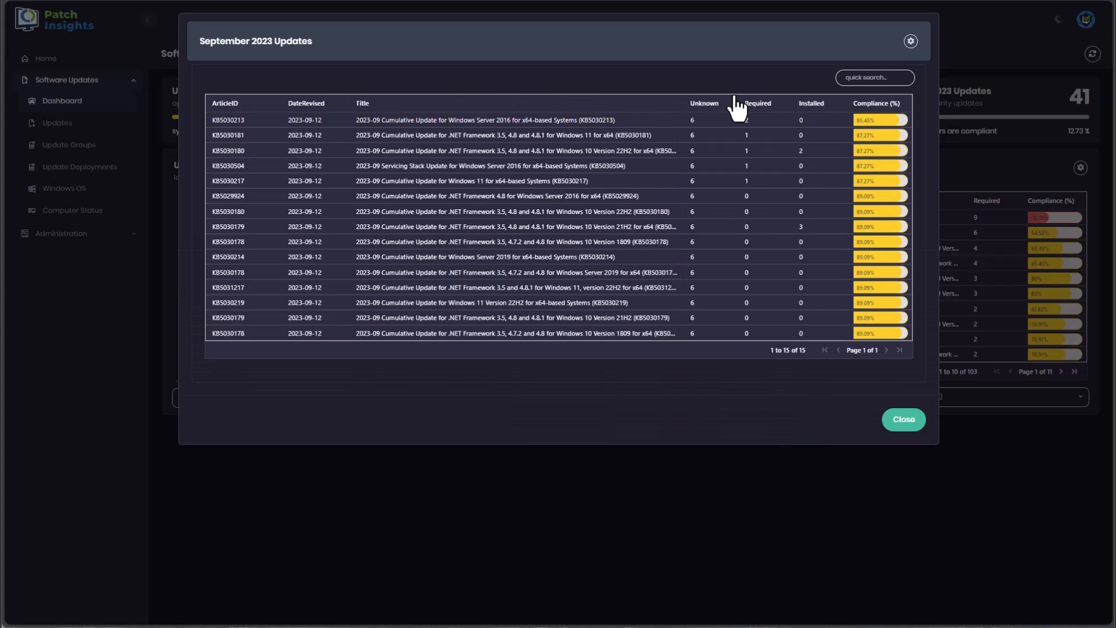
{"action": "mouse_move", "coordinate": [688, 164]}
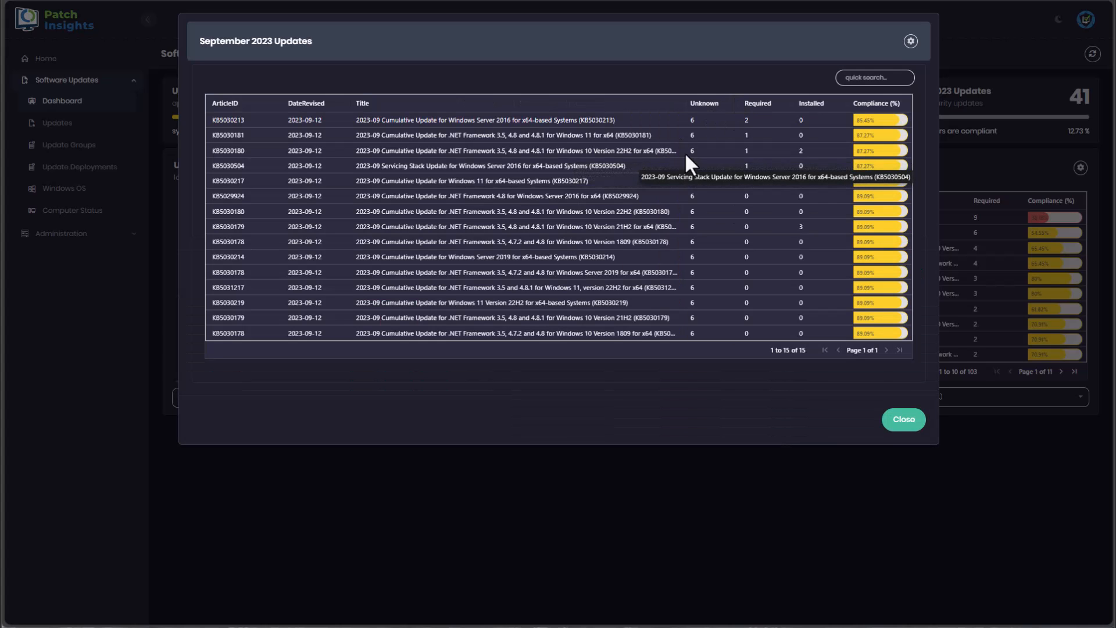
{"action": "mouse_move", "coordinate": [628, 128]}
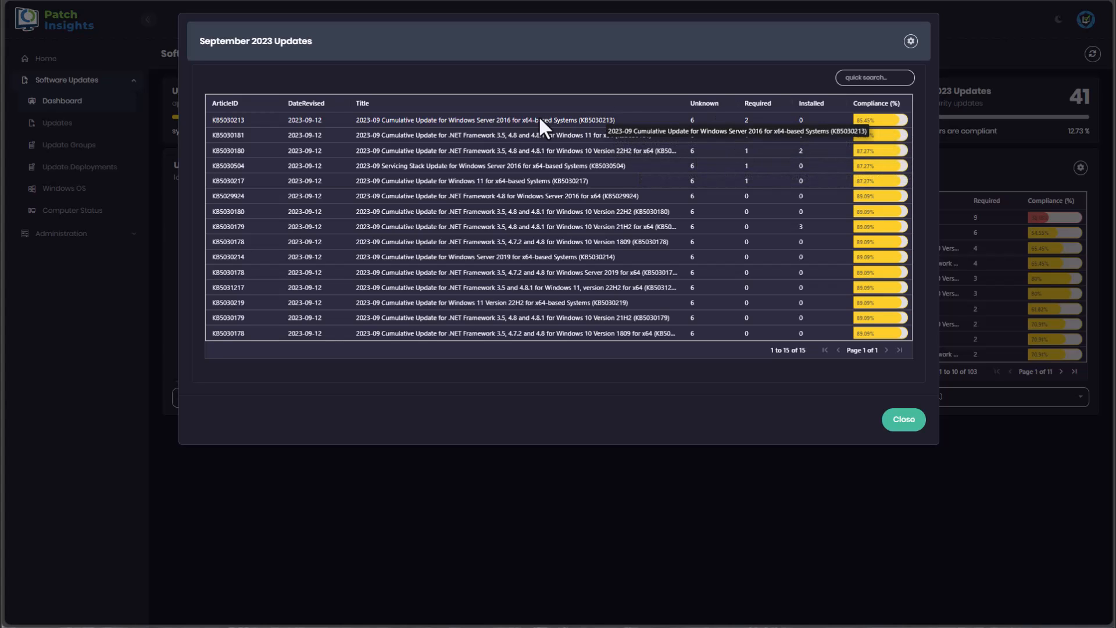
{"action": "mouse_move", "coordinate": [583, 132]}
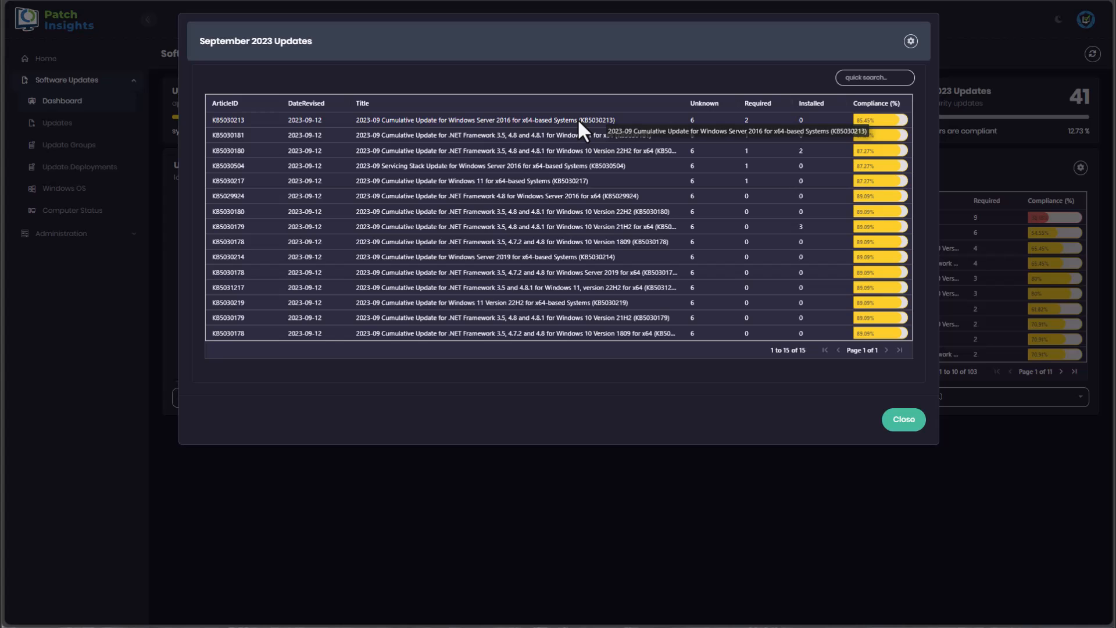
Show KB5030213 Windows Server 2016 update details with computers sorted by status.
{"action": "left_click", "coordinate": [469, 119]}
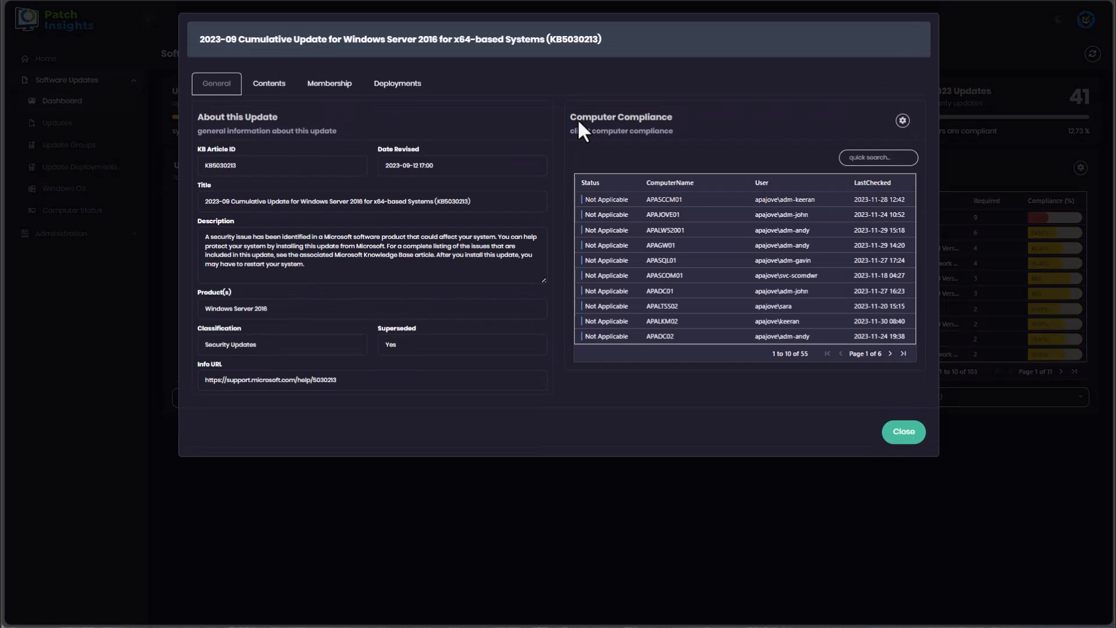
{"action": "left_click", "coordinate": [589, 182]}
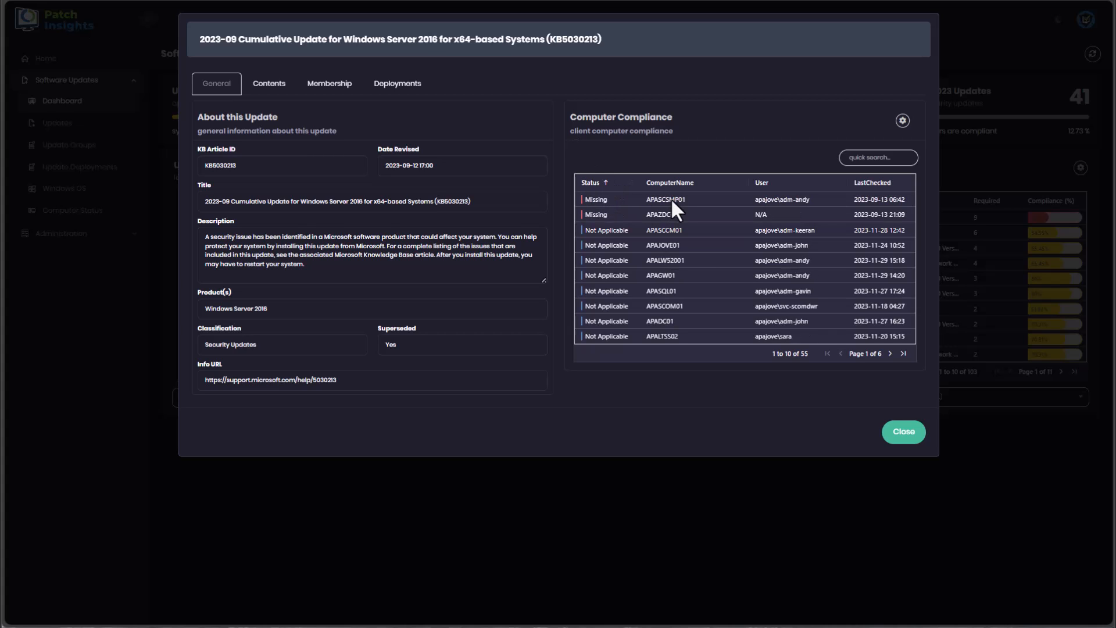
{"action": "mouse_move", "coordinate": [708, 277]}
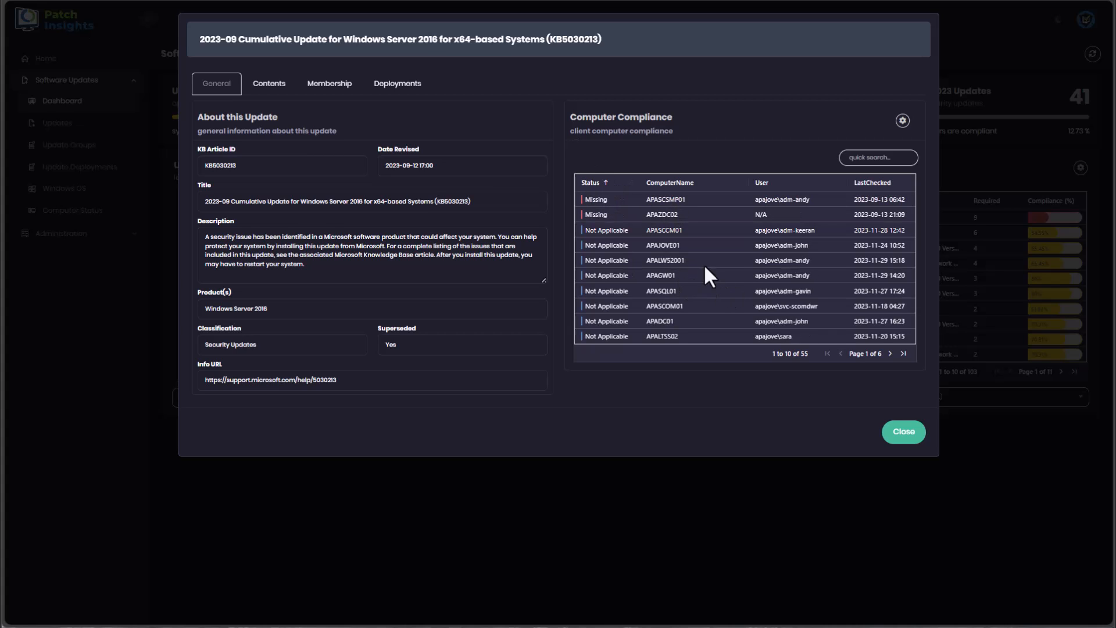
{"action": "mouse_move", "coordinate": [383, 227]}
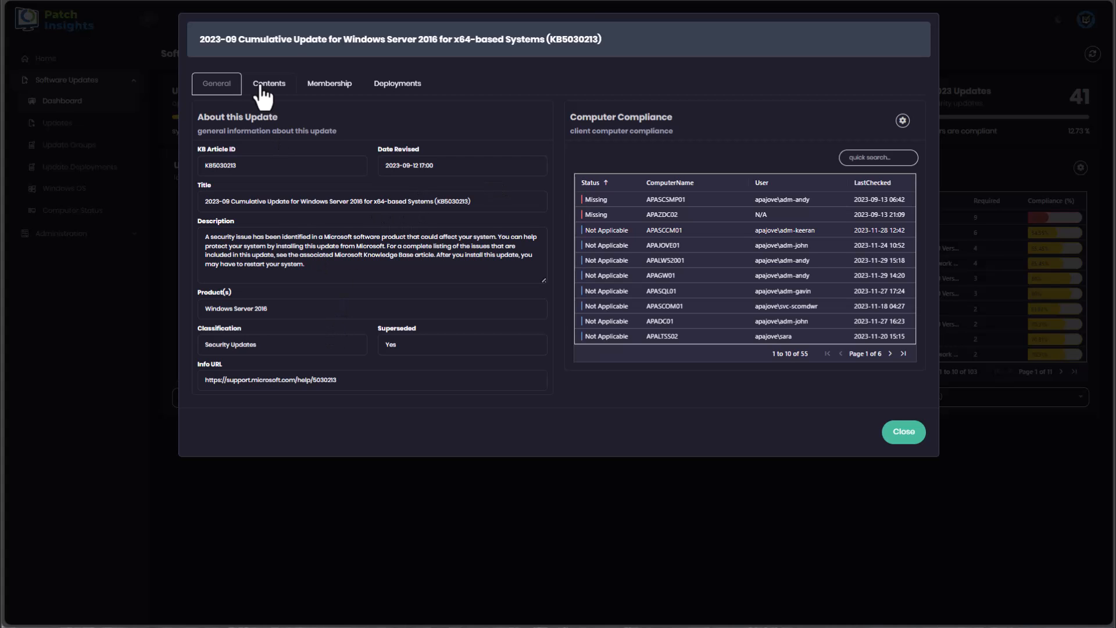
Review KB5030213's files, update groups, and its two Windows Servers deployments.
{"action": "left_click", "coordinate": [269, 84]}
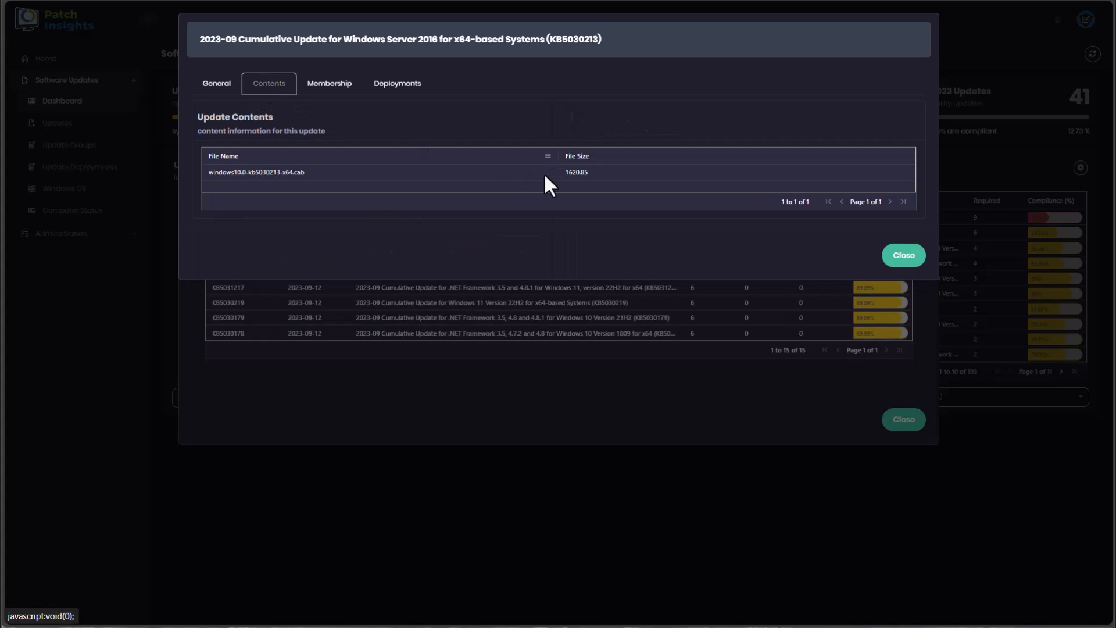
{"action": "left_click", "coordinate": [328, 83]}
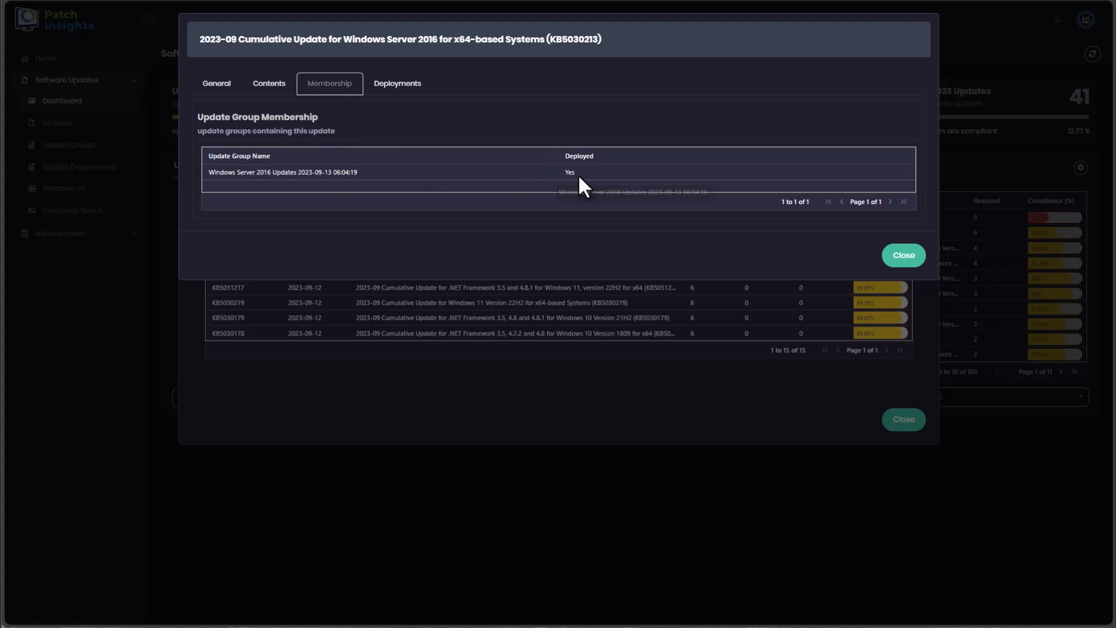
{"action": "left_click", "coordinate": [396, 84]}
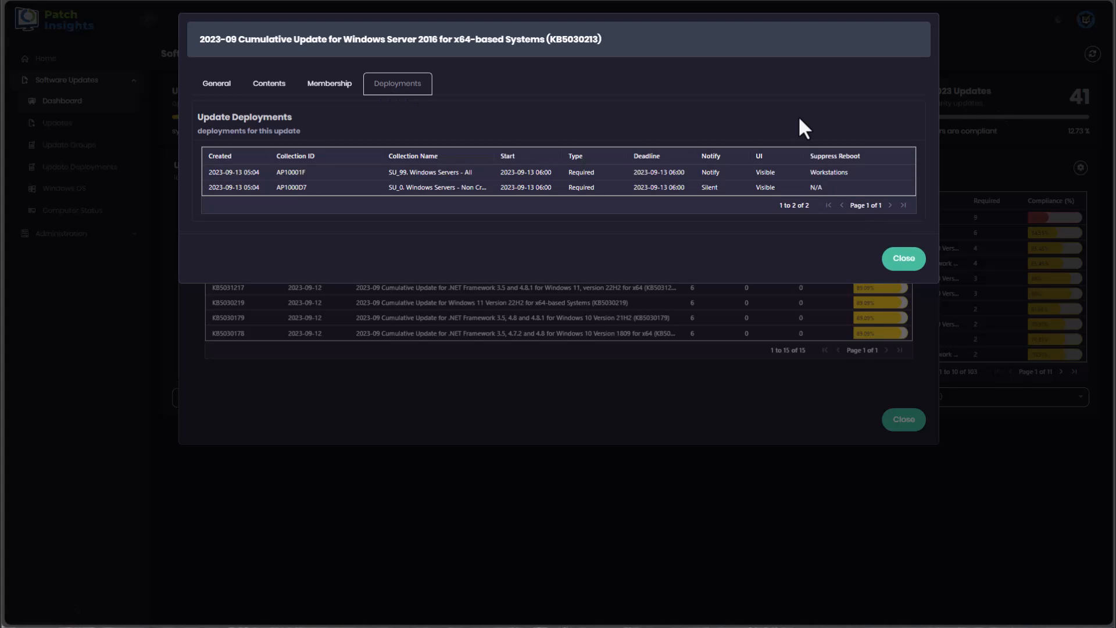
{"action": "mouse_move", "coordinate": [539, 203]}
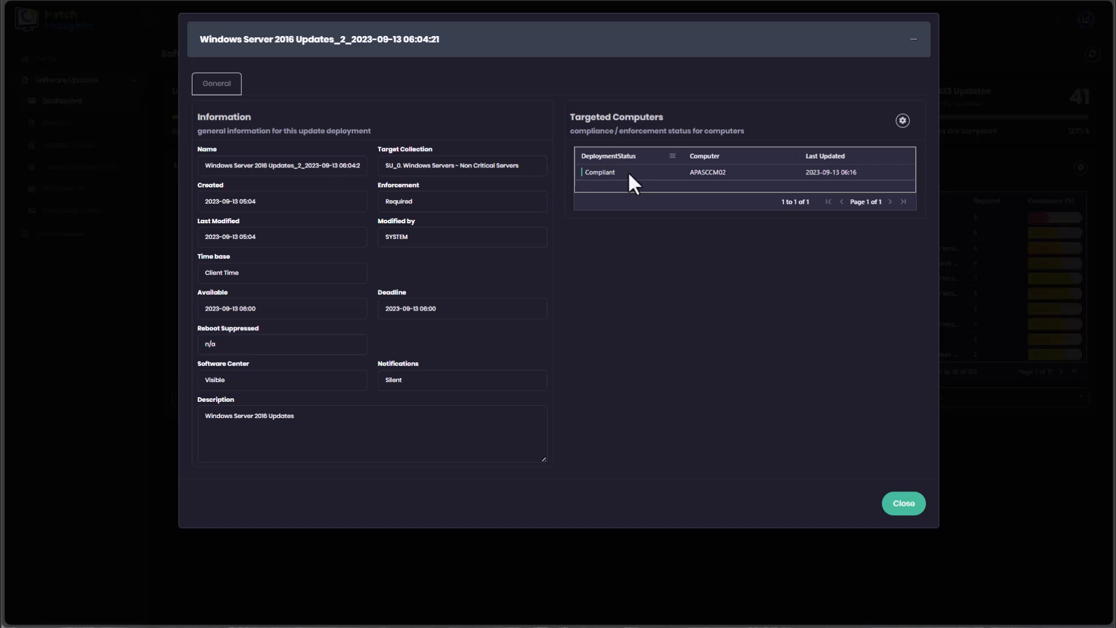
{"action": "mouse_move", "coordinate": [668, 194]}
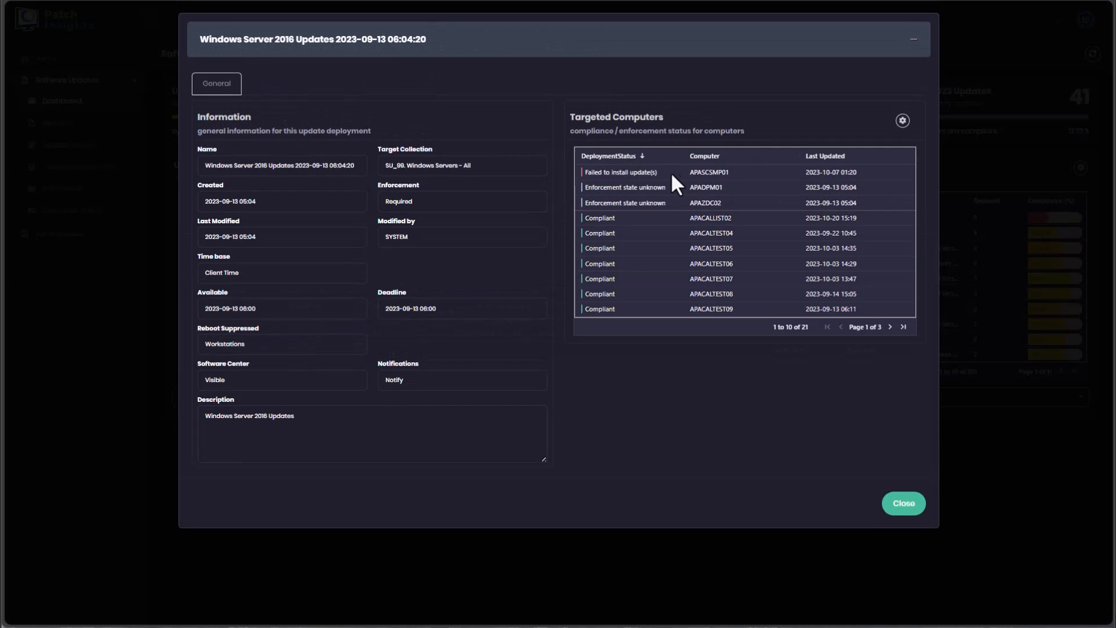
{"action": "mouse_move", "coordinate": [690, 178]}
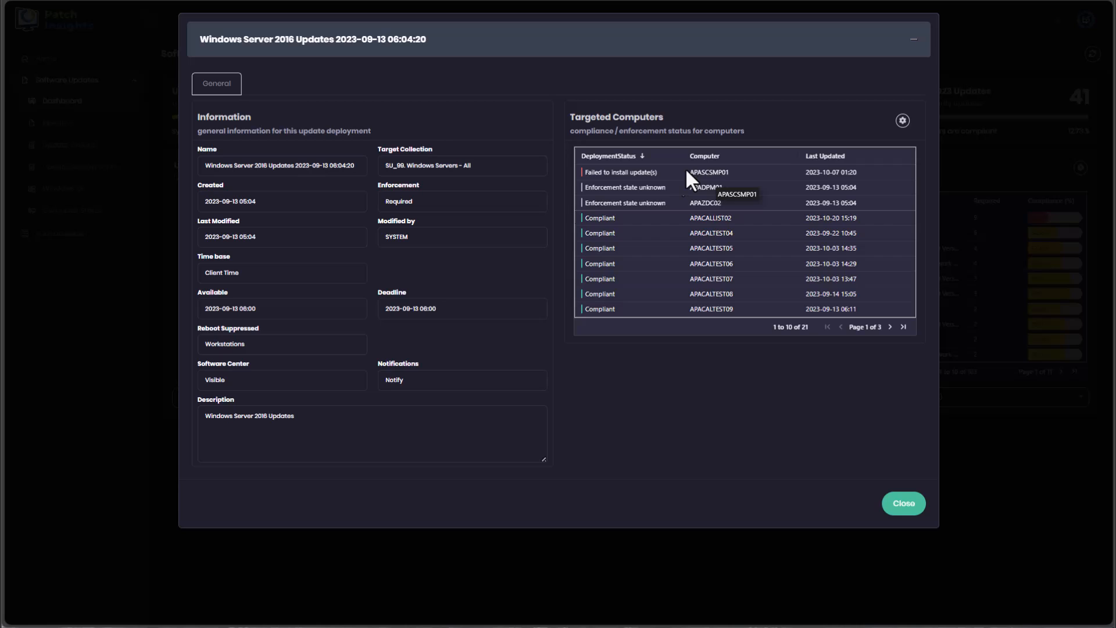
{"action": "mouse_move", "coordinate": [667, 205]}
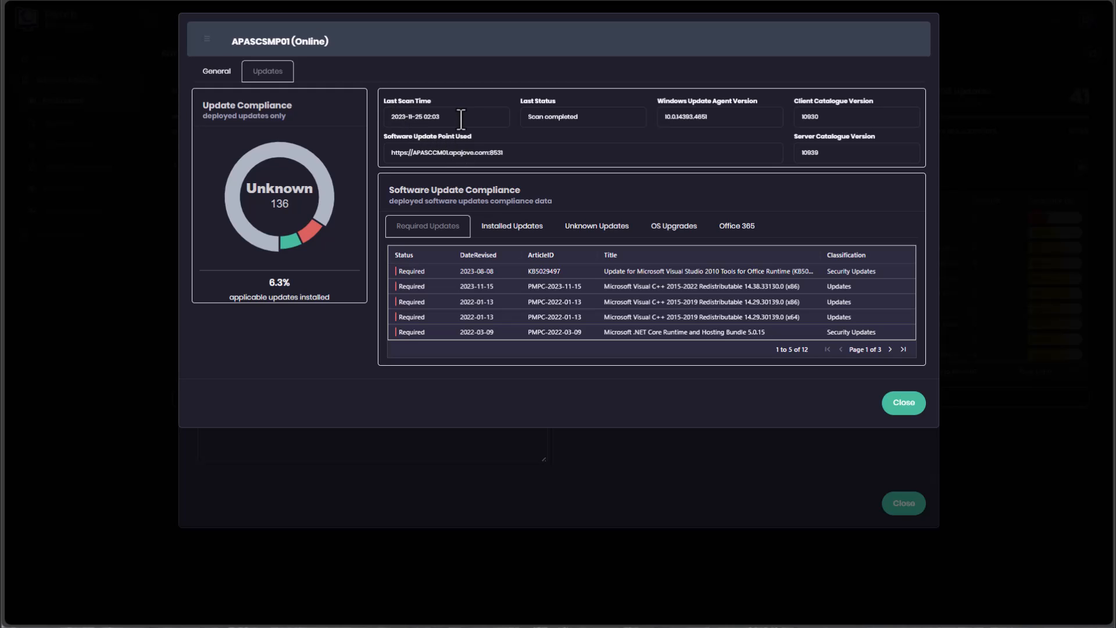
{"action": "mouse_move", "coordinate": [558, 120]}
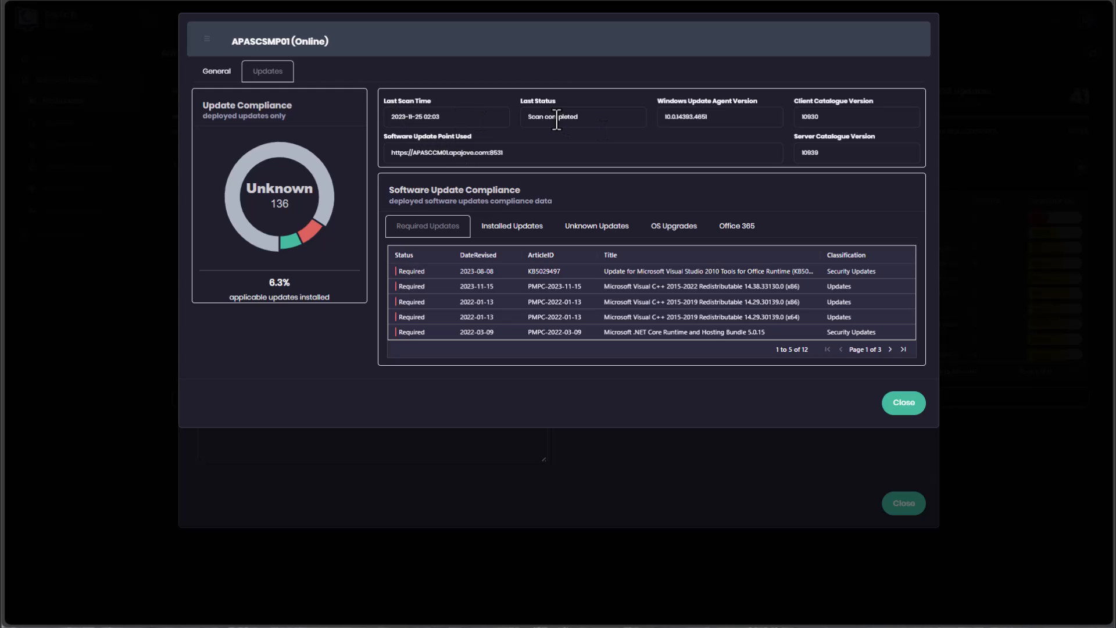
{"action": "mouse_move", "coordinate": [833, 143]}
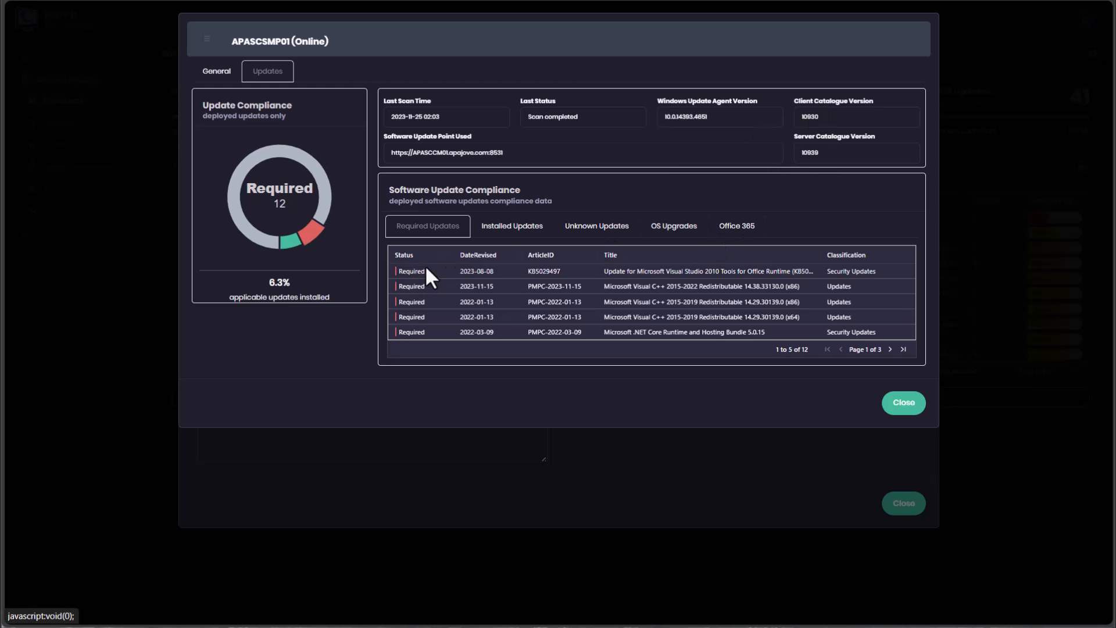
{"action": "mouse_move", "coordinate": [450, 276]}
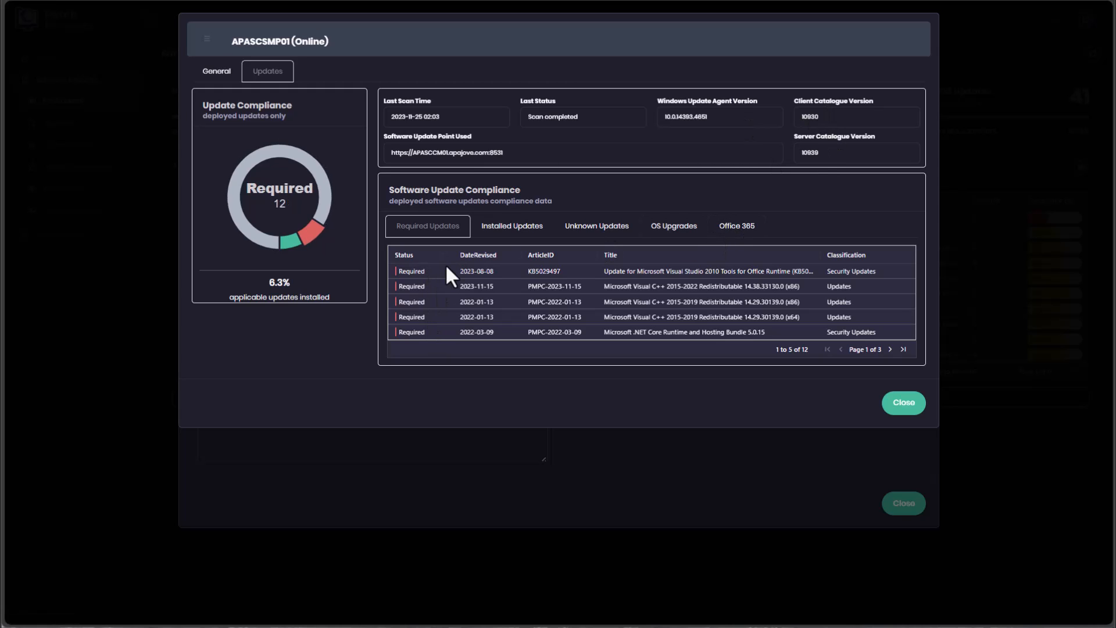
Switch APASCSMP01's updates between the 10 installed and 12 required lists.
{"action": "left_click", "coordinate": [511, 226]}
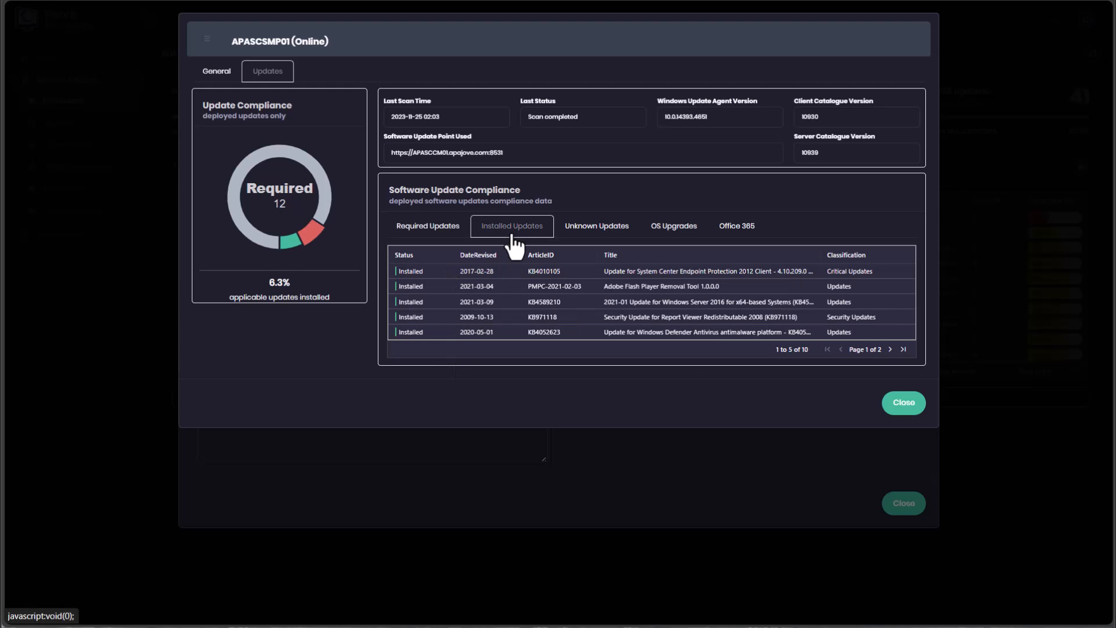
{"action": "left_click", "coordinate": [427, 226]}
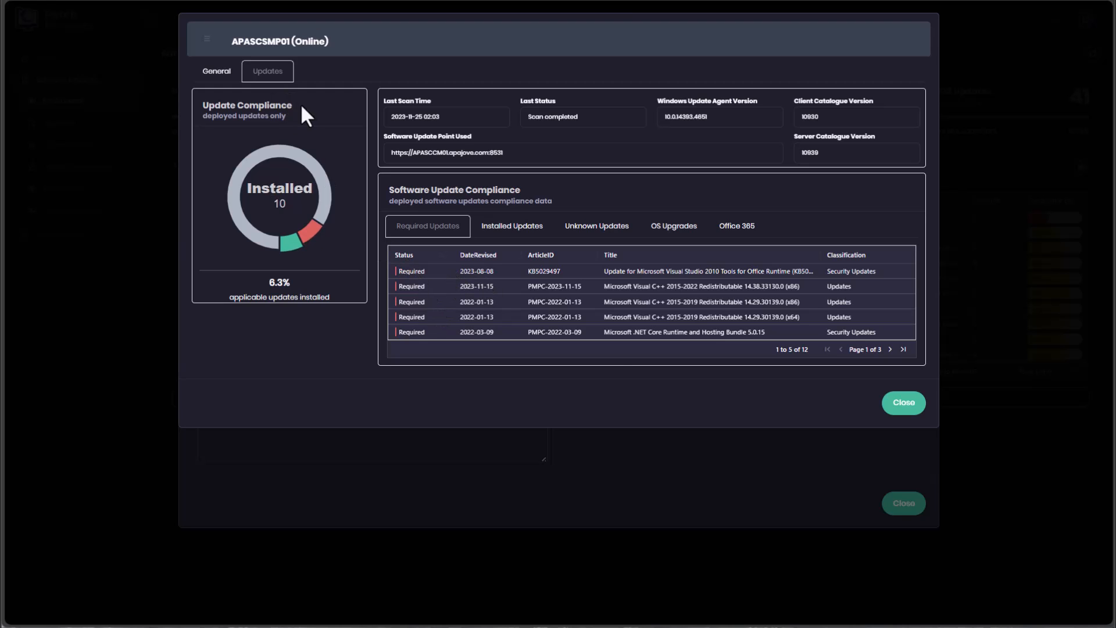
View APASCSMP01's General tab: online, with client check failed.
{"action": "left_click", "coordinate": [216, 70]}
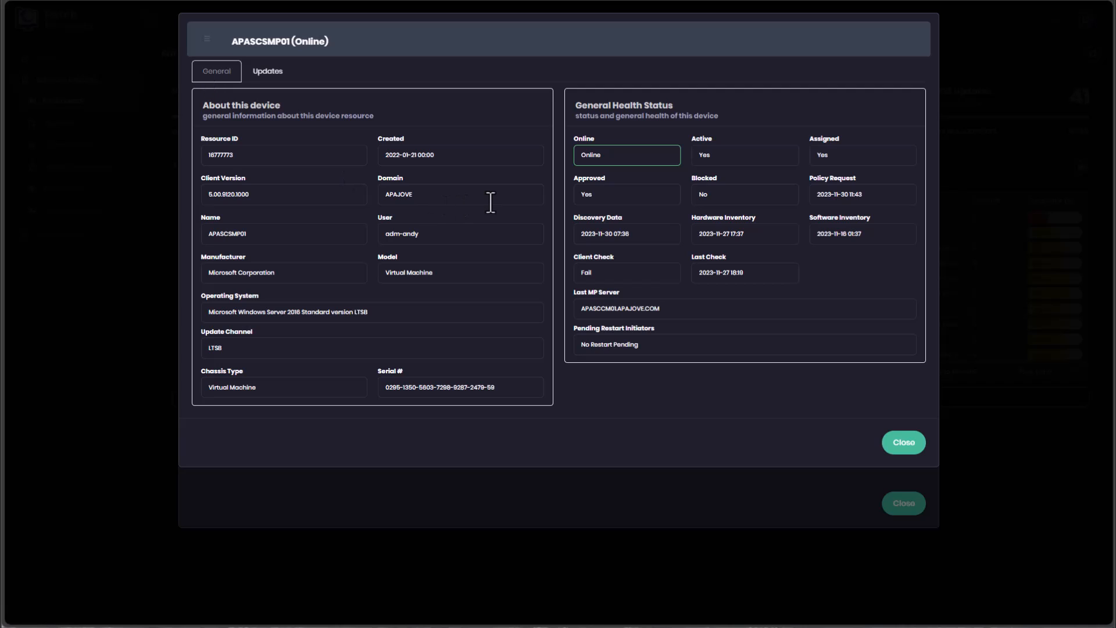
{"action": "mouse_move", "coordinate": [621, 225]}
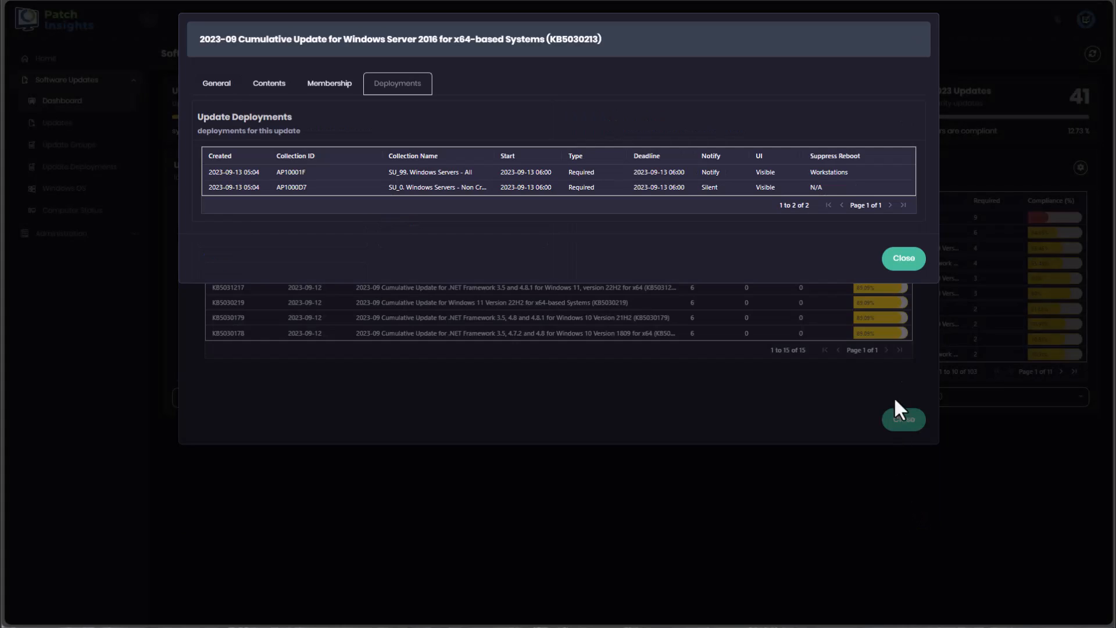
Close the update details and go to Updates under Software Updates.
{"action": "left_click", "coordinate": [902, 257]}
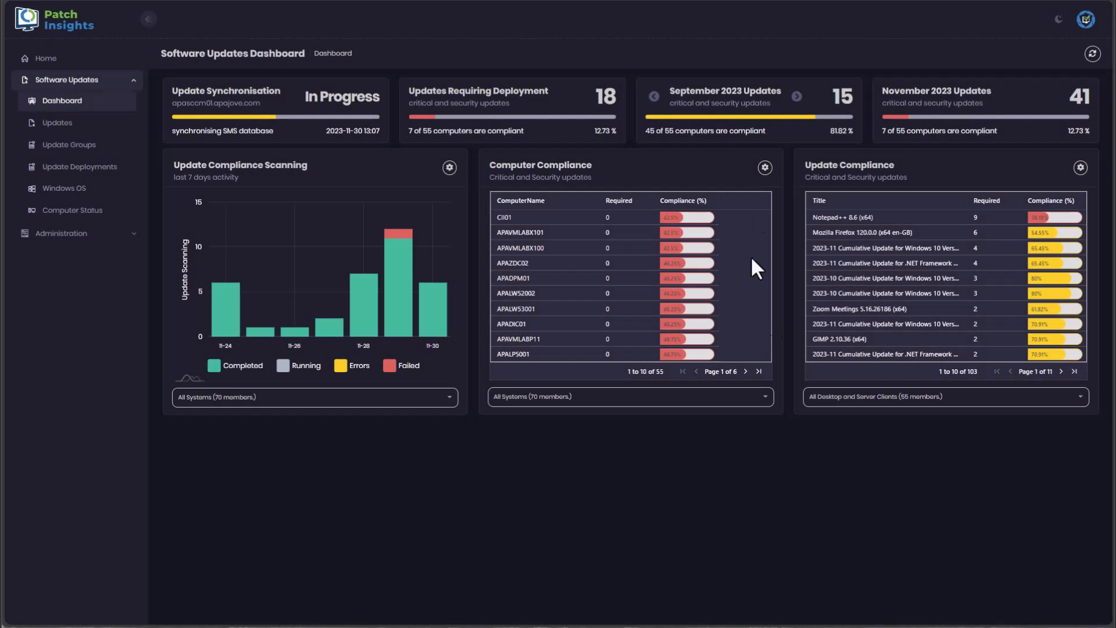
{"action": "mouse_move", "coordinate": [707, 111]}
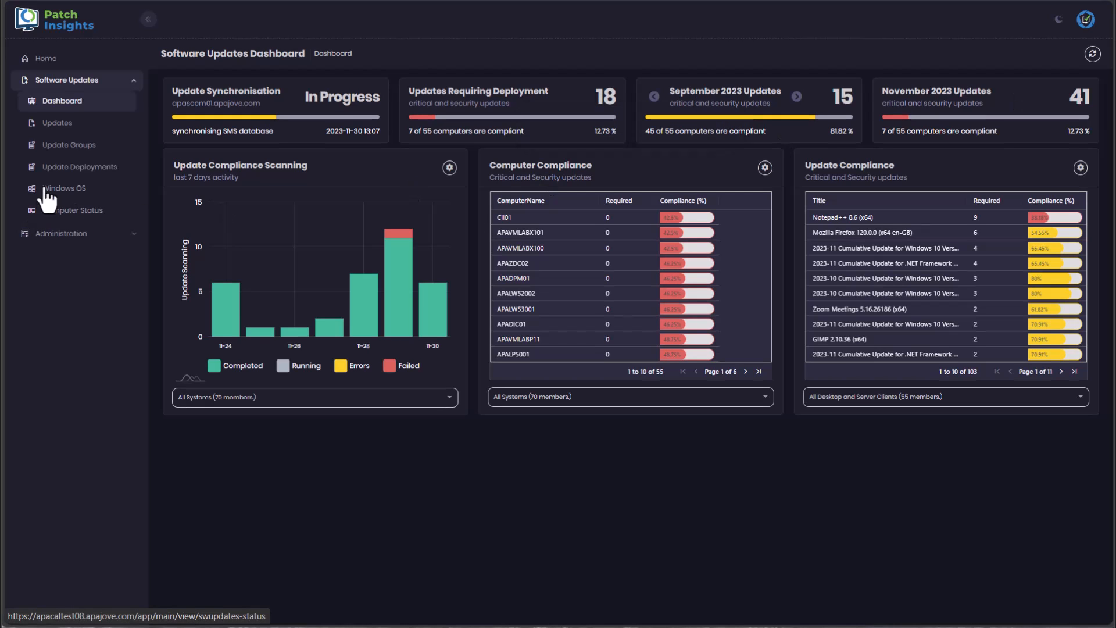
{"action": "left_click", "coordinate": [57, 123]}
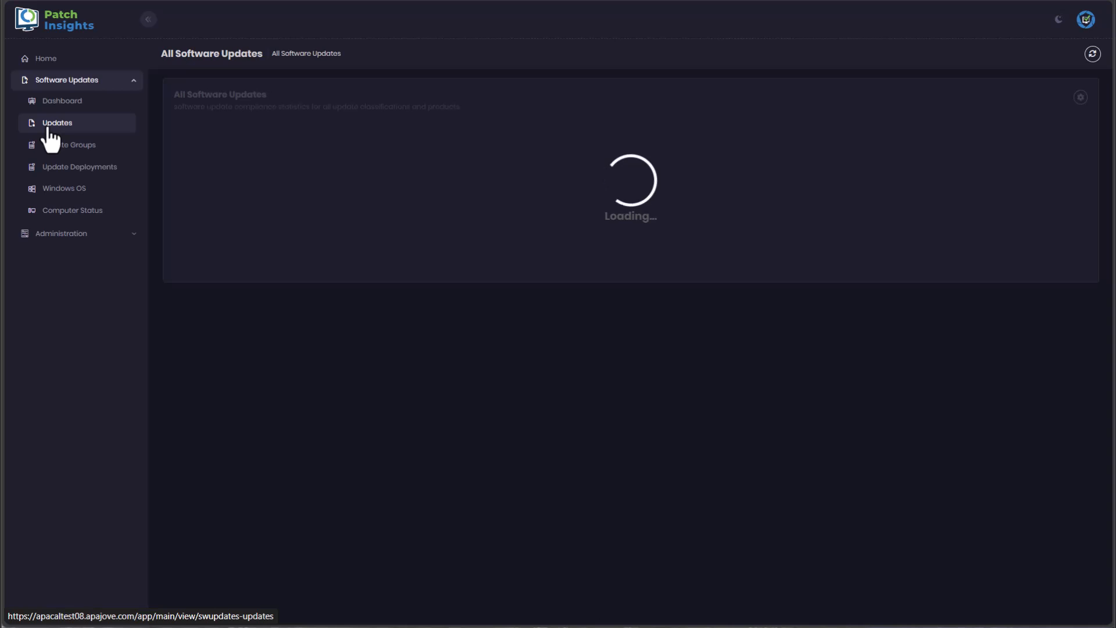
Filter All Software Updates by 'note' to 146 matches, then go to Update Groups.
{"action": "left_click", "coordinate": [57, 122]}
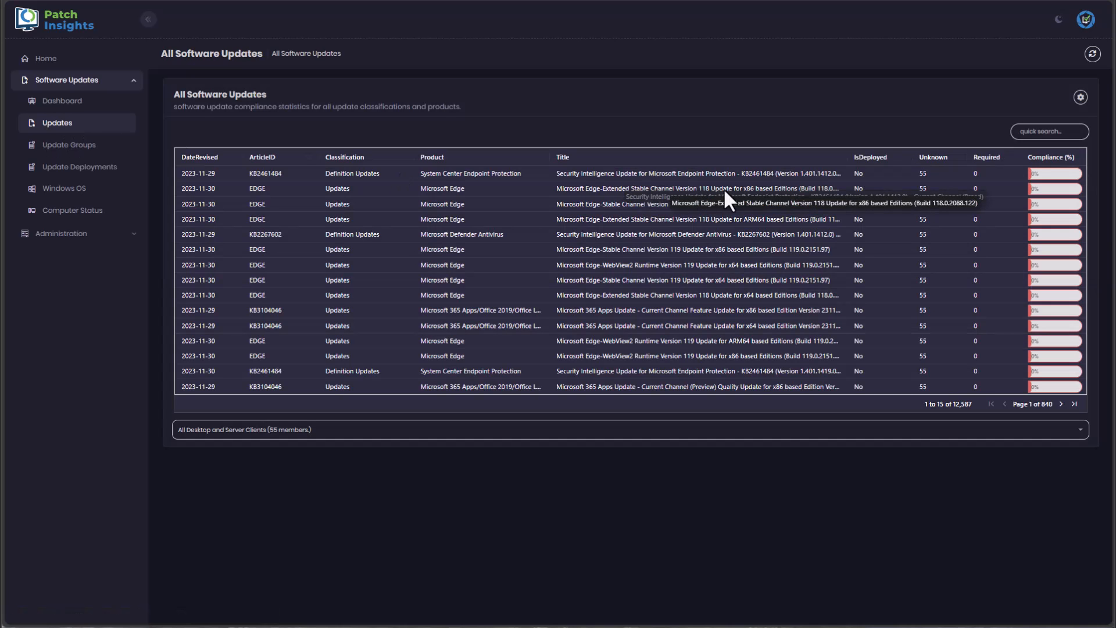
{"action": "mouse_move", "coordinate": [1049, 131]}
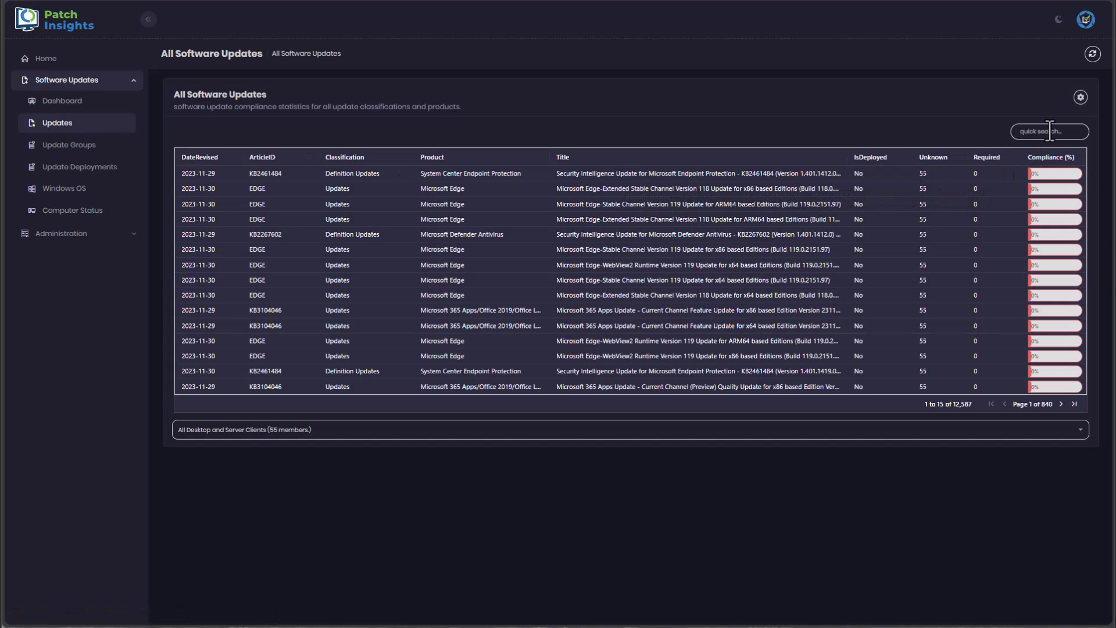
{"action": "type", "text": "note"}
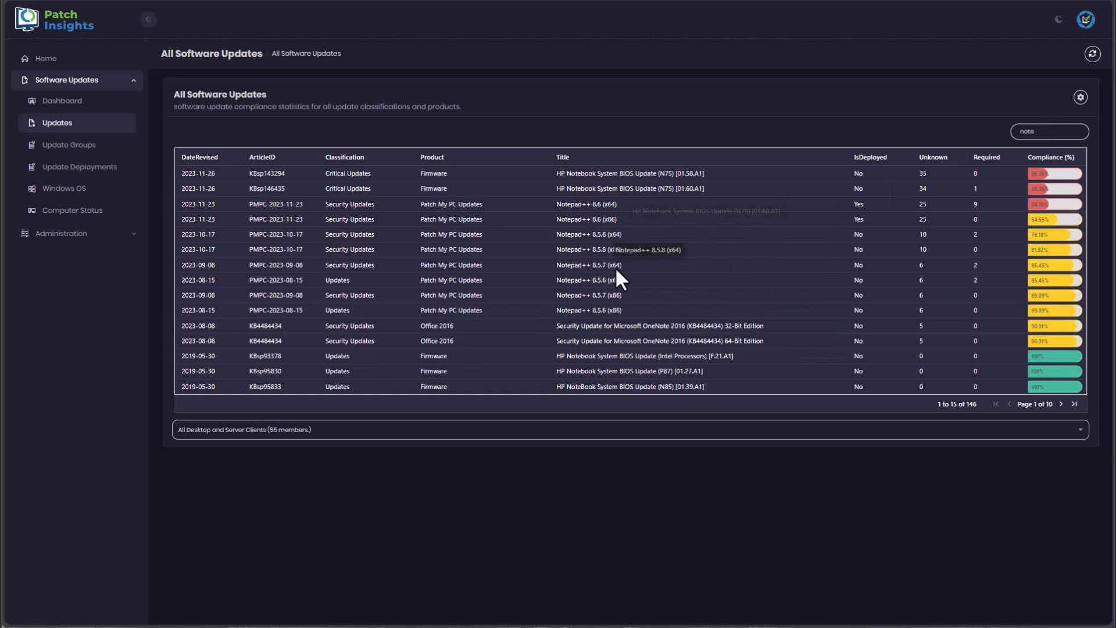
{"action": "left_click", "coordinate": [69, 145]}
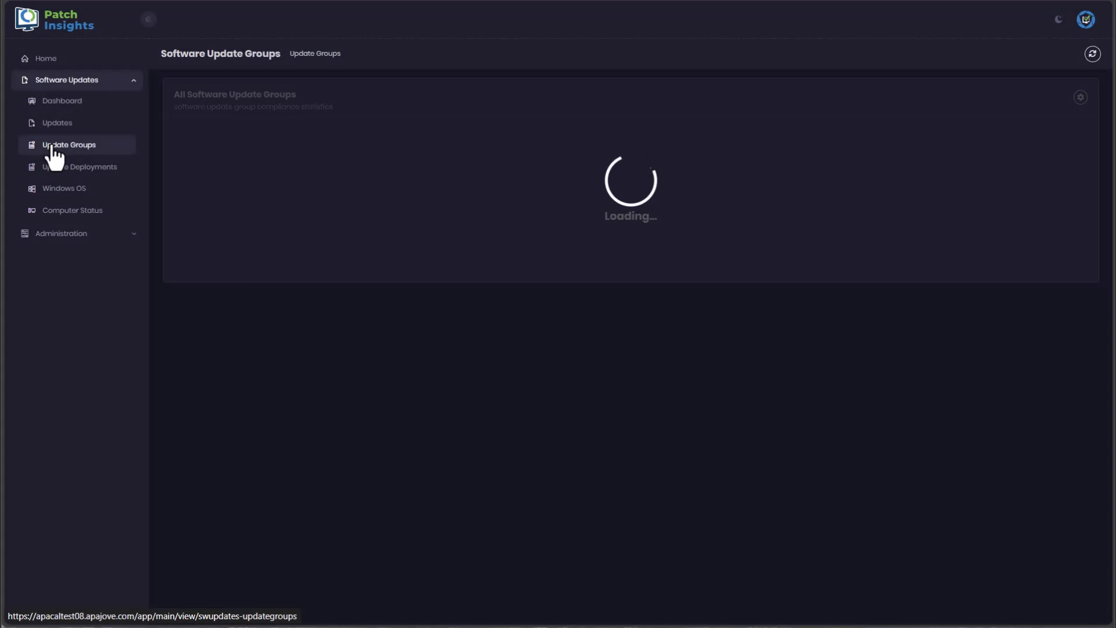
Review the 25 software update groups, then go to Update Deployments.
{"action": "left_click", "coordinate": [69, 144]}
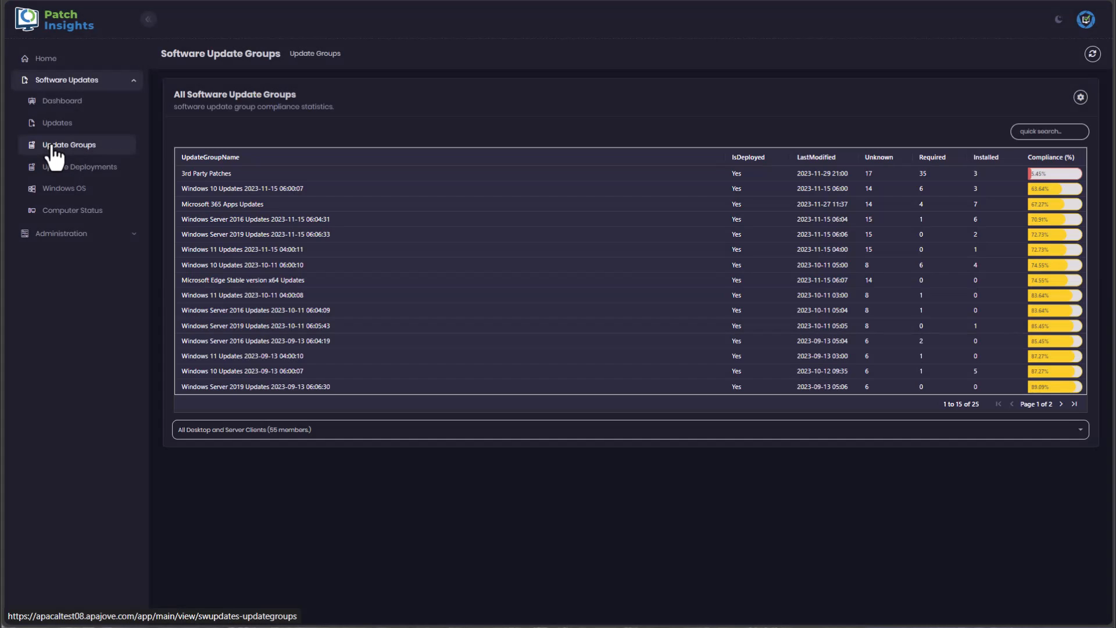
{"action": "mouse_move", "coordinate": [1050, 207]}
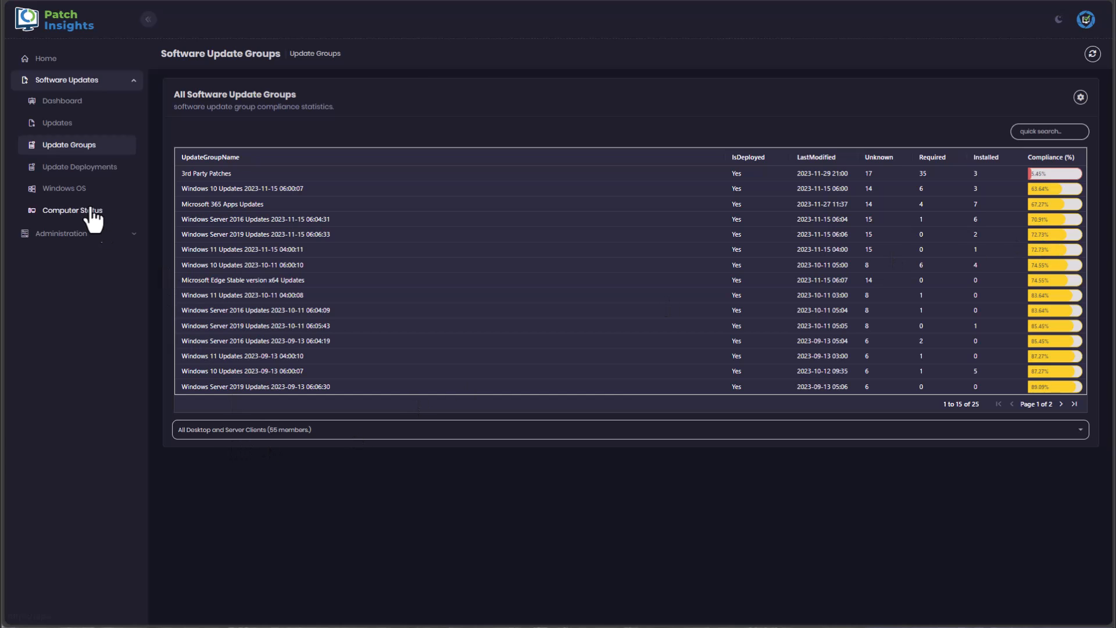
{"action": "left_click", "coordinate": [79, 166]}
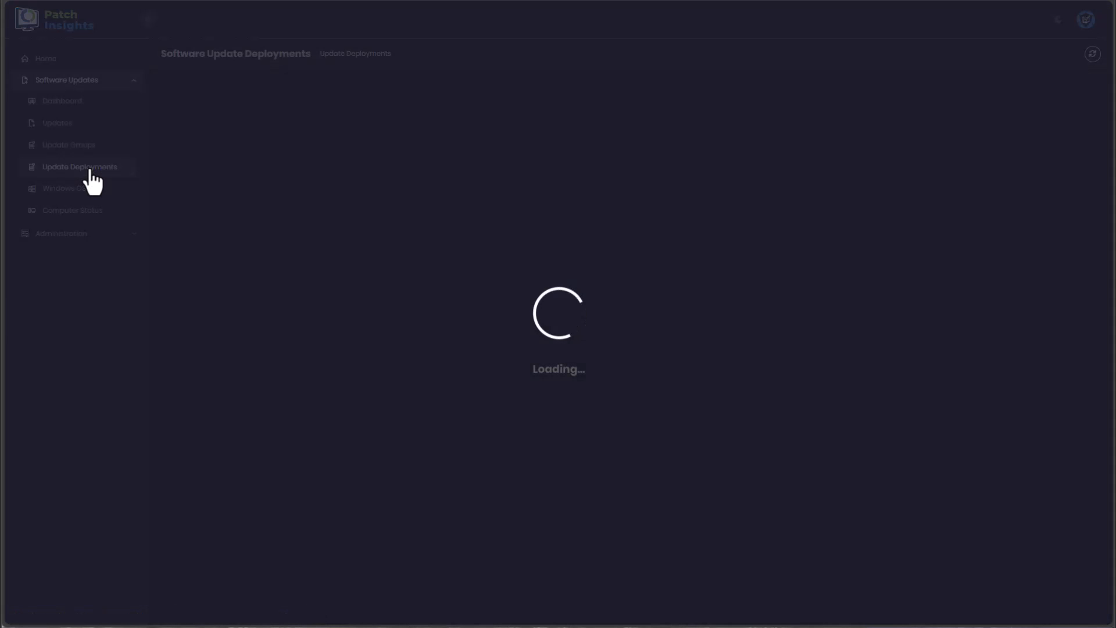
Review the 41 update deployments and 5 Windows OS feature upgrades, then list 859 computer status entries.
{"action": "left_click", "coordinate": [79, 167]}
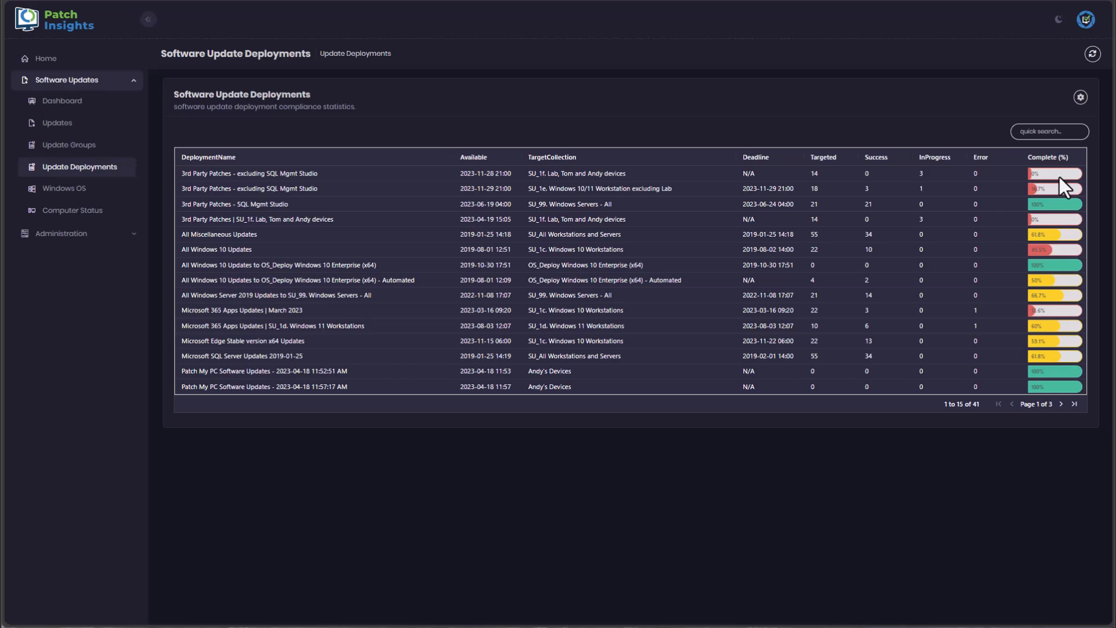
{"action": "mouse_move", "coordinate": [1065, 222]}
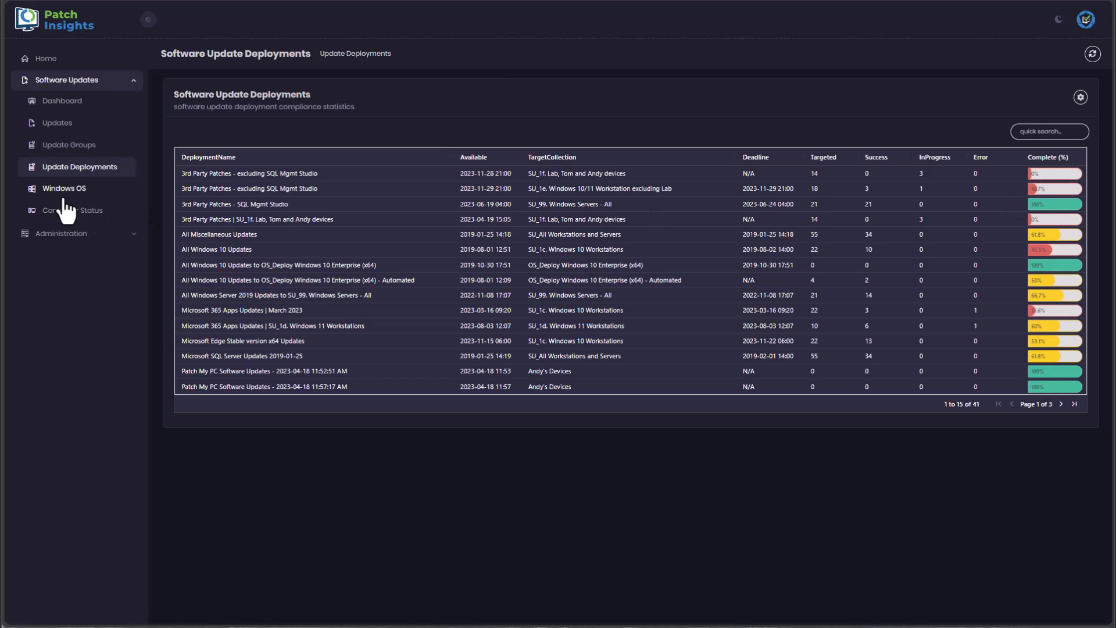
{"action": "left_click", "coordinate": [64, 187]}
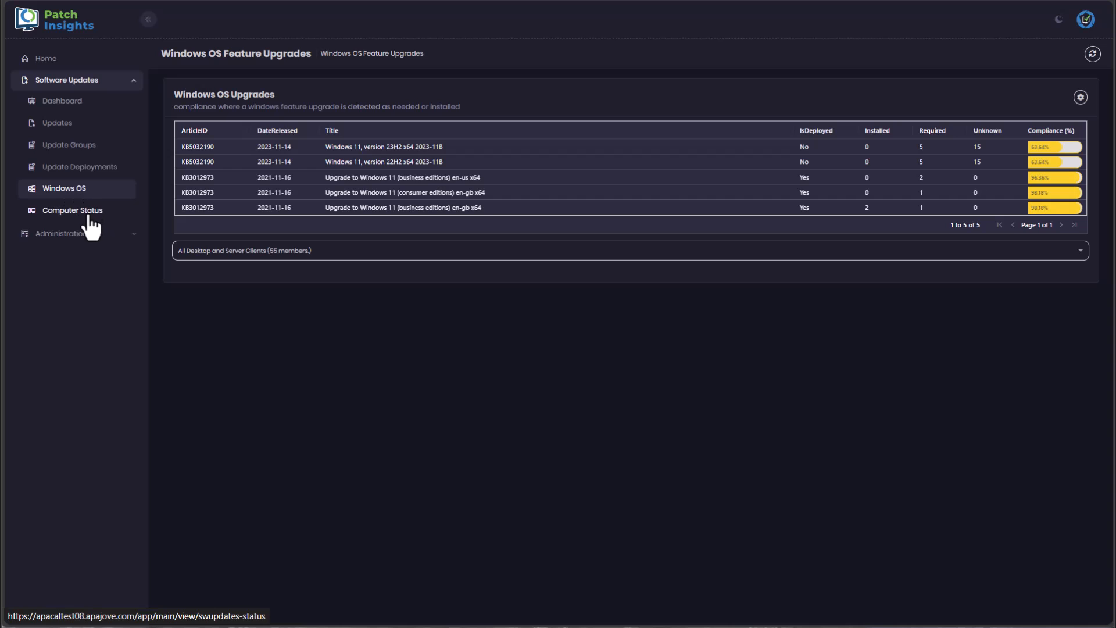
{"action": "left_click", "coordinate": [73, 210]}
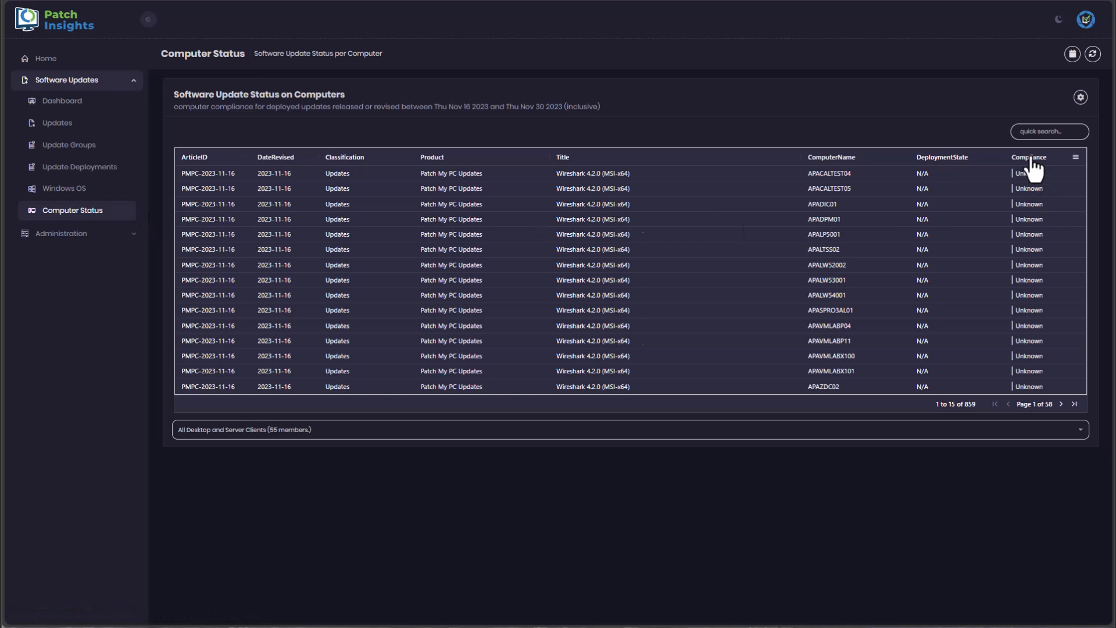
Sort computer status by compliance so Required entries lead, then go back to Home.
{"action": "left_click", "coordinate": [1029, 156]}
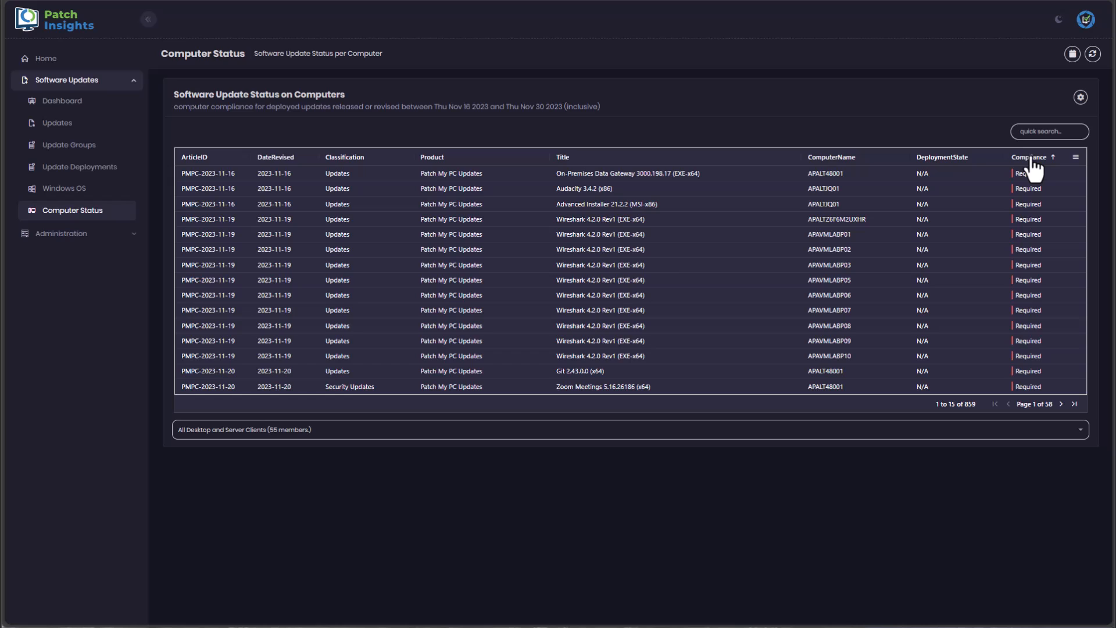
{"action": "mouse_move", "coordinate": [742, 213]}
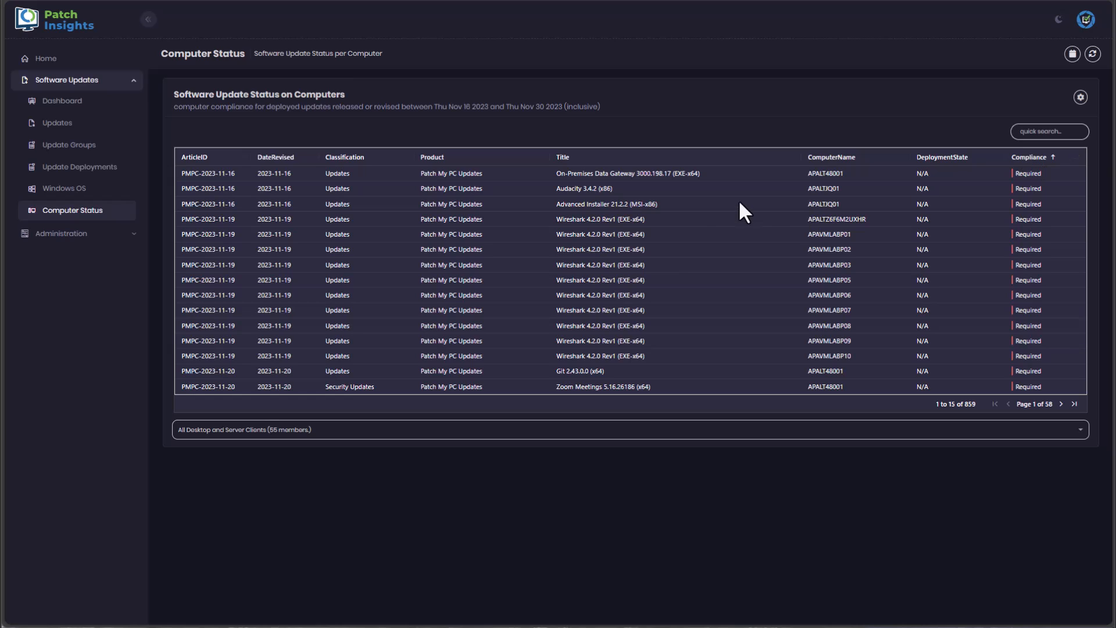
{"action": "mouse_move", "coordinate": [674, 222]}
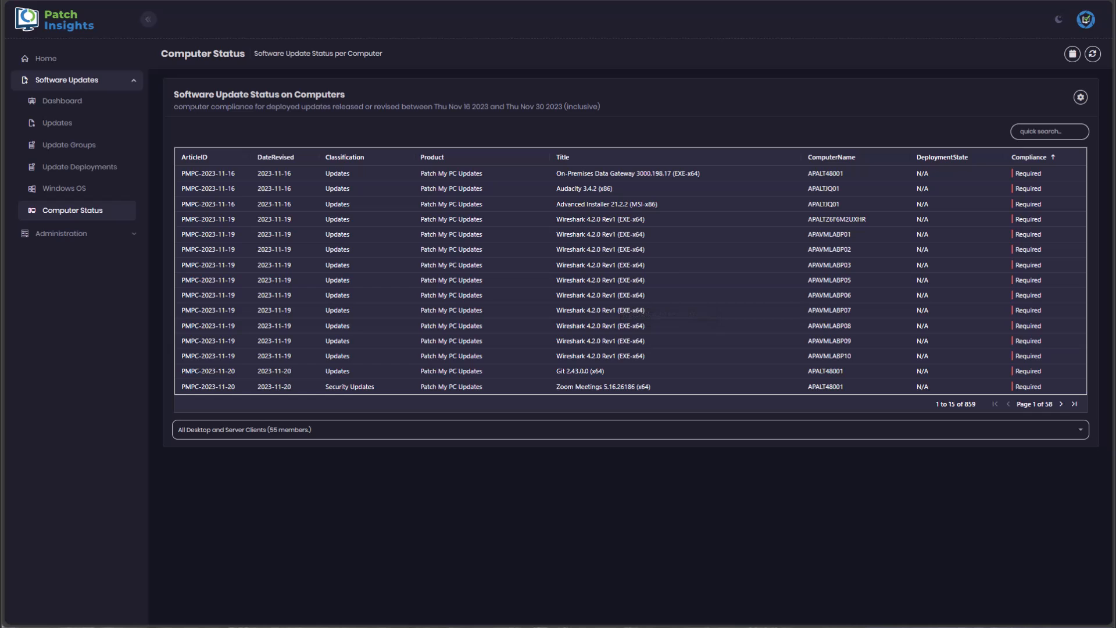
{"action": "left_click", "coordinate": [45, 58]}
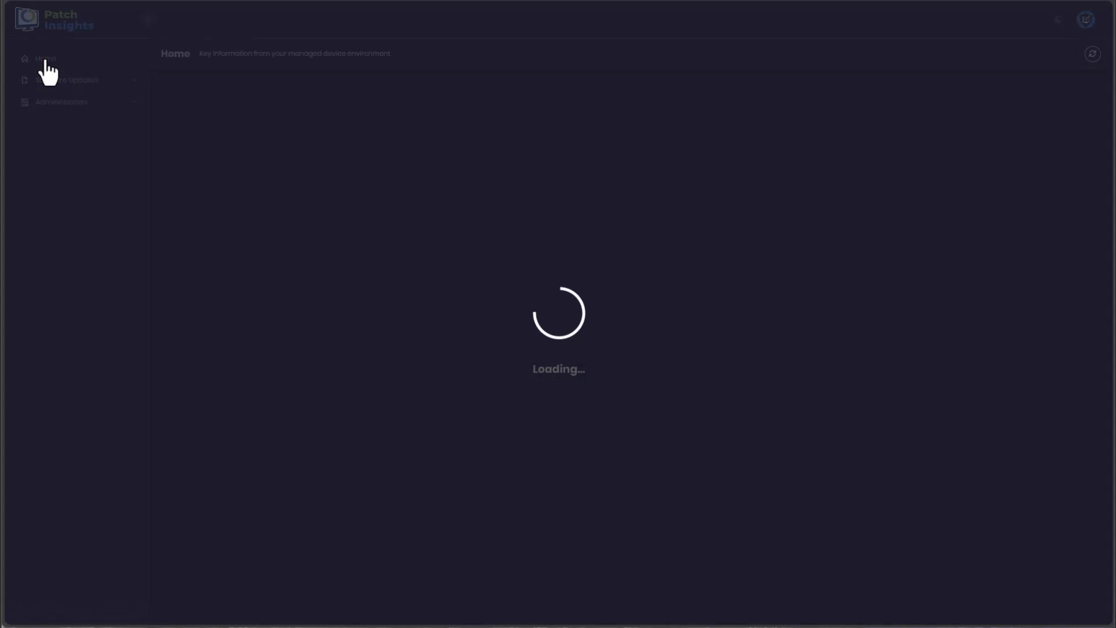